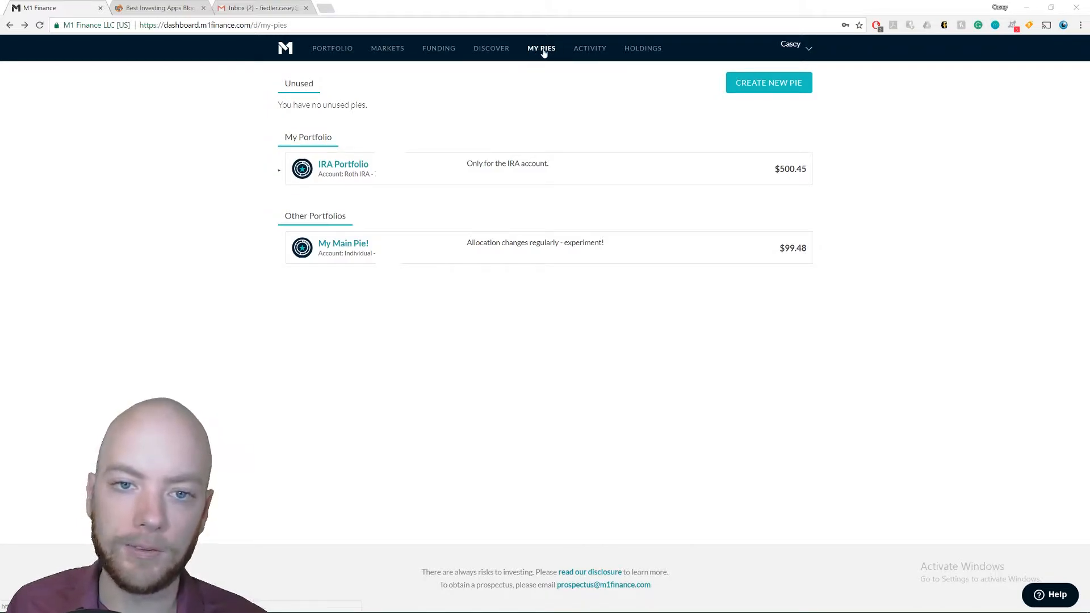
mouse_move(560, 115)
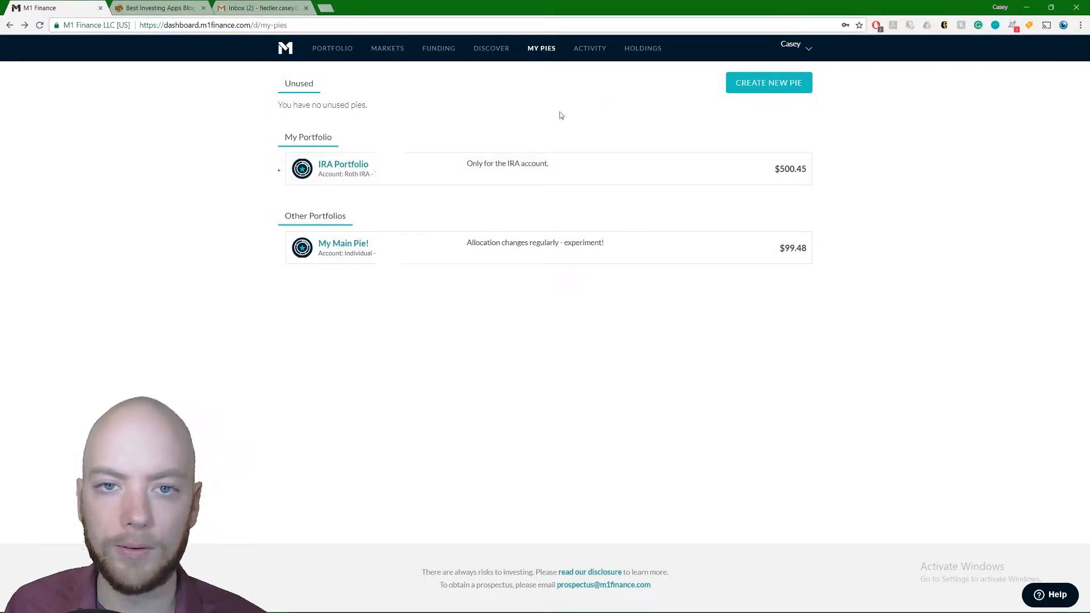
mouse_move(872, 214)
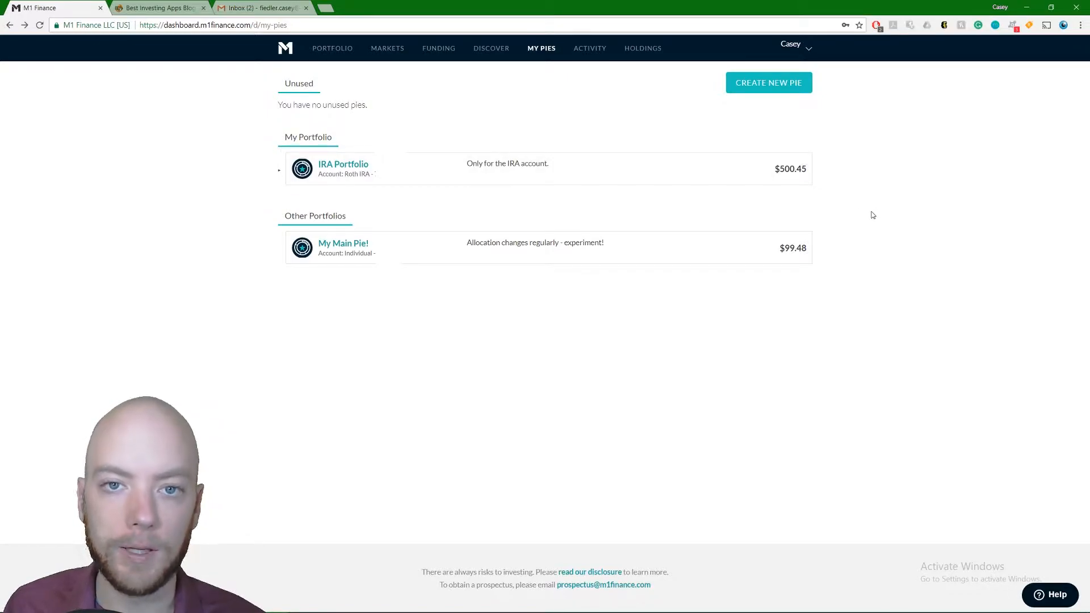
mouse_move(872, 226)
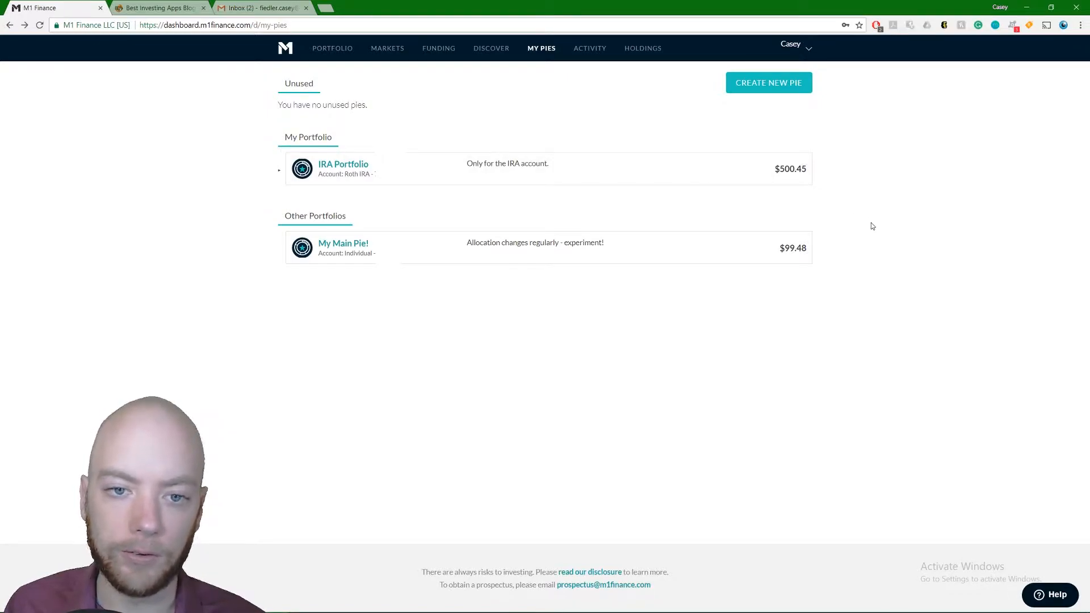
mouse_move(481, 140)
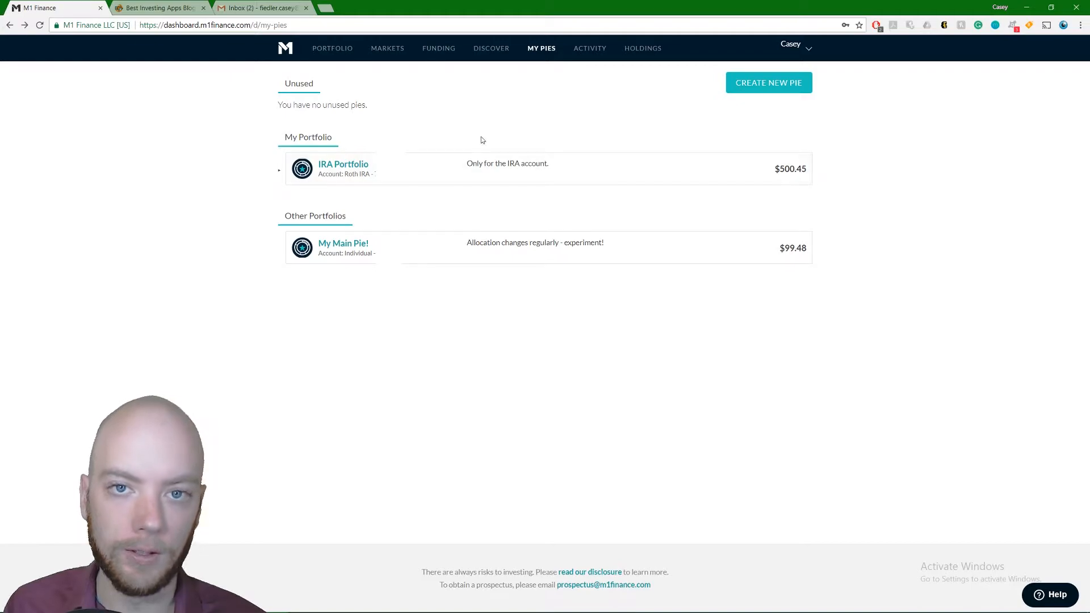
mouse_move(331, 84)
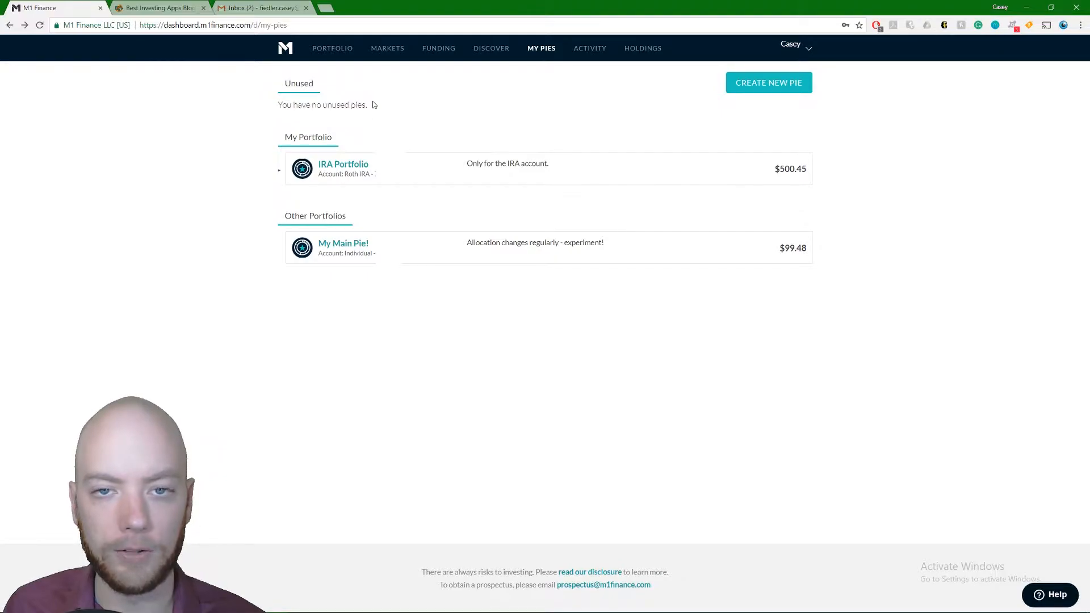
Step: Browse the account switcher, viewing the Individual account's pies and returning to Roth IRA
double_click(300, 136)
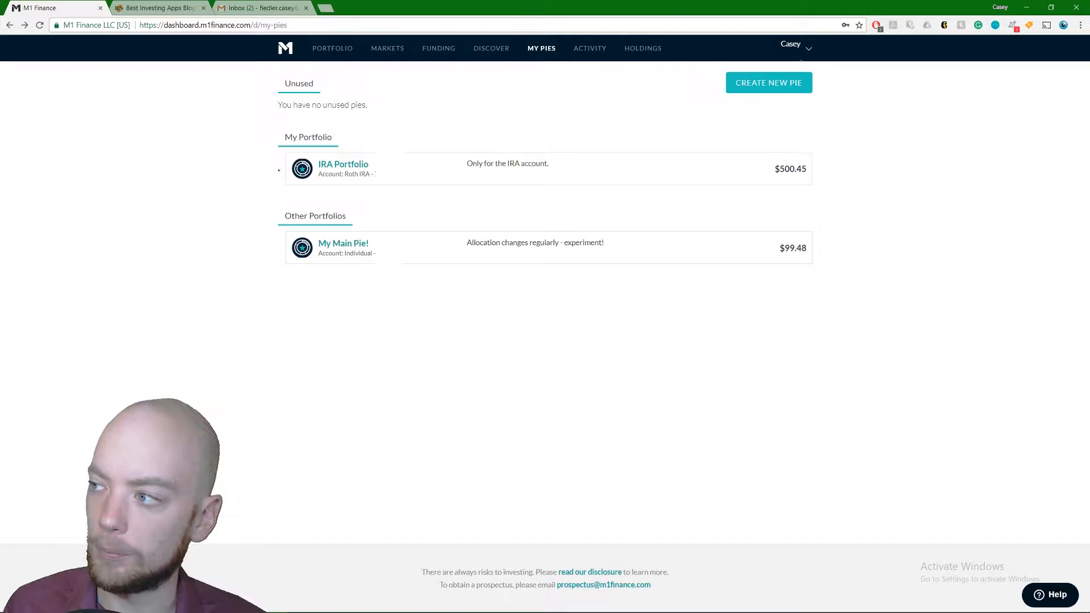
click(794, 46)
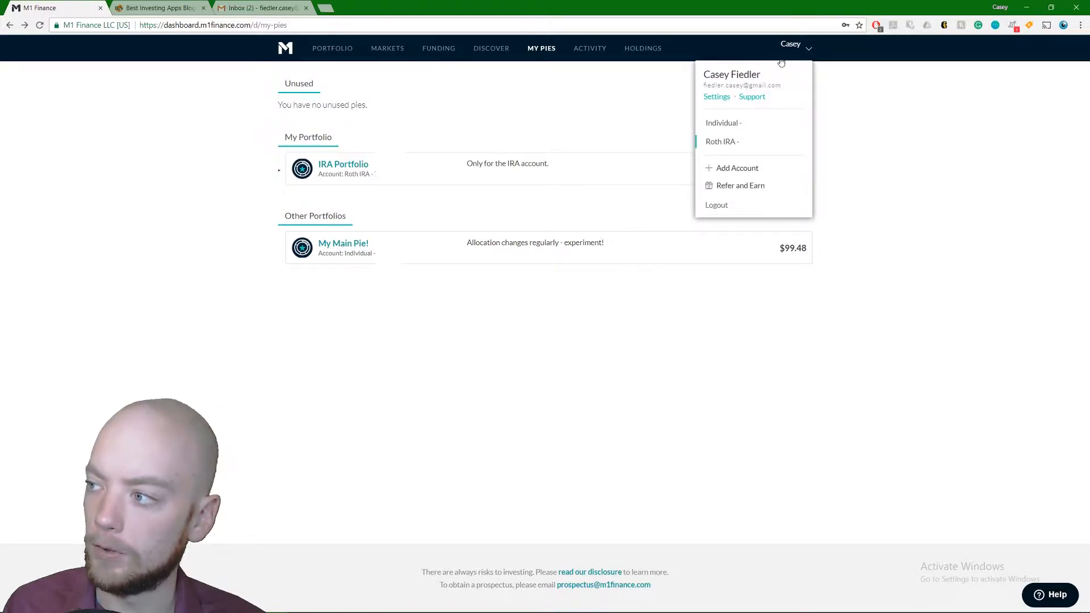
mouse_move(721, 142)
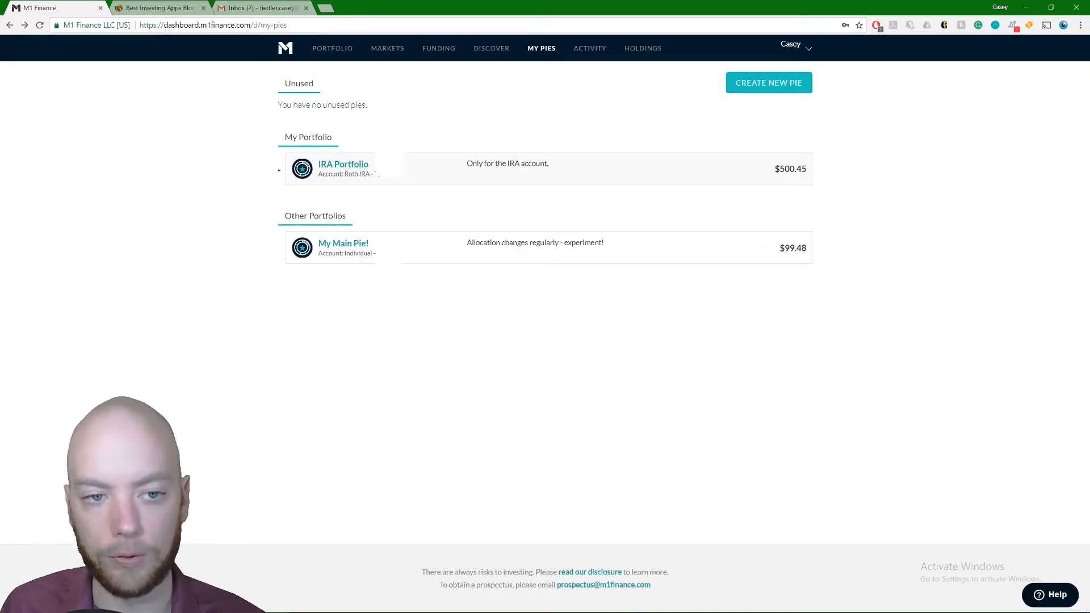
mouse_move(661, 136)
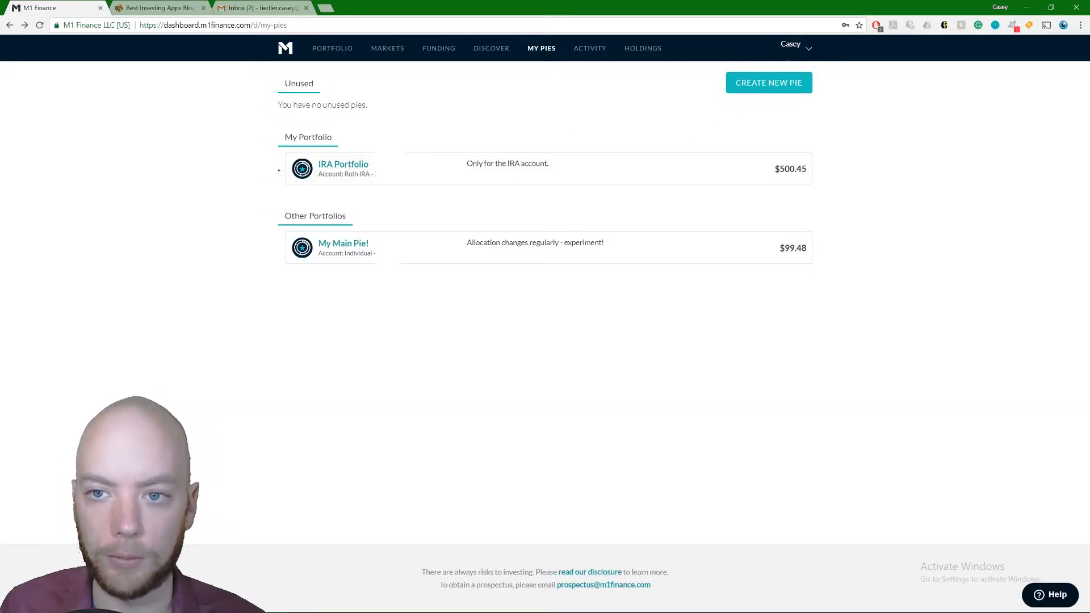
click(792, 44)
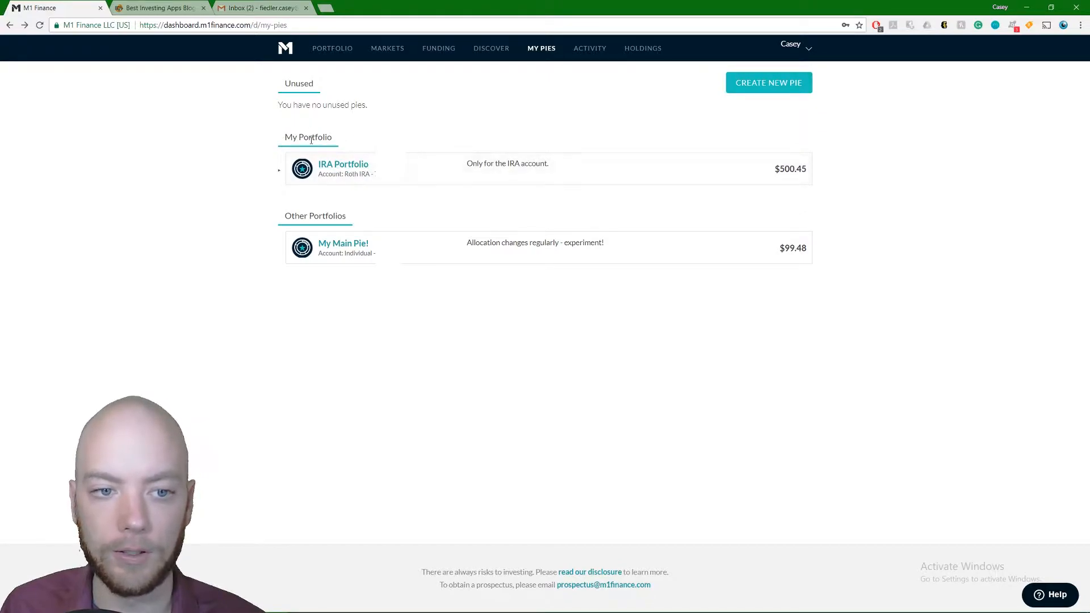
mouse_move(373, 229)
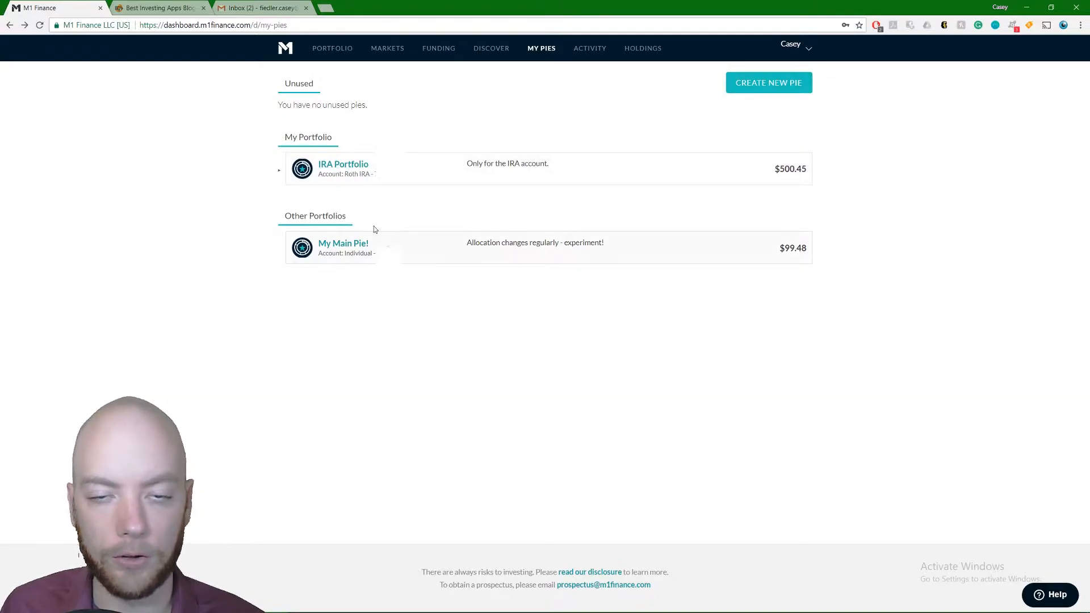
mouse_move(413, 253)
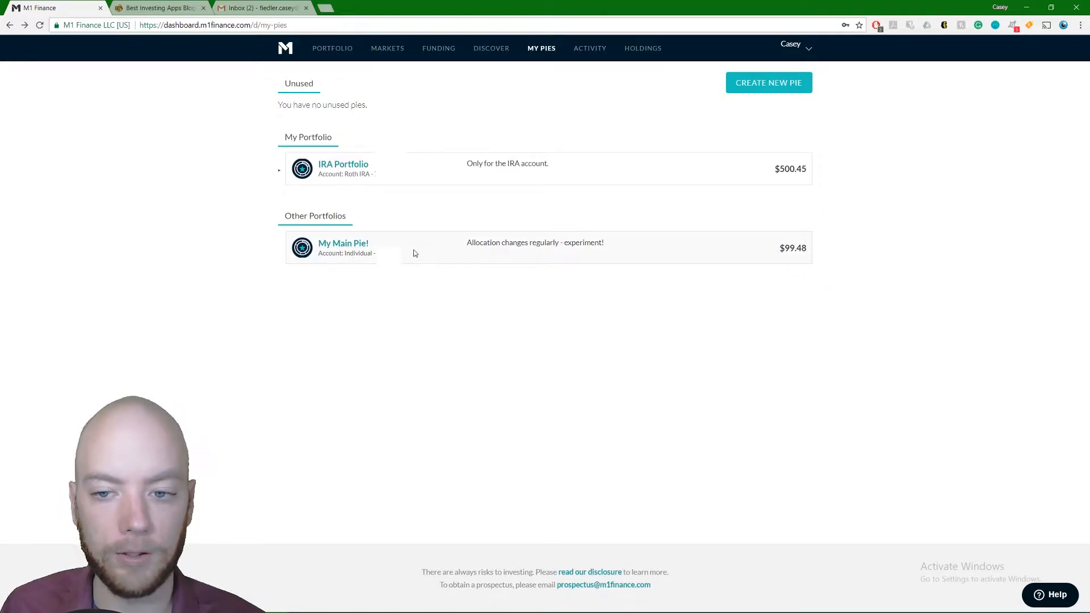
click(795, 44)
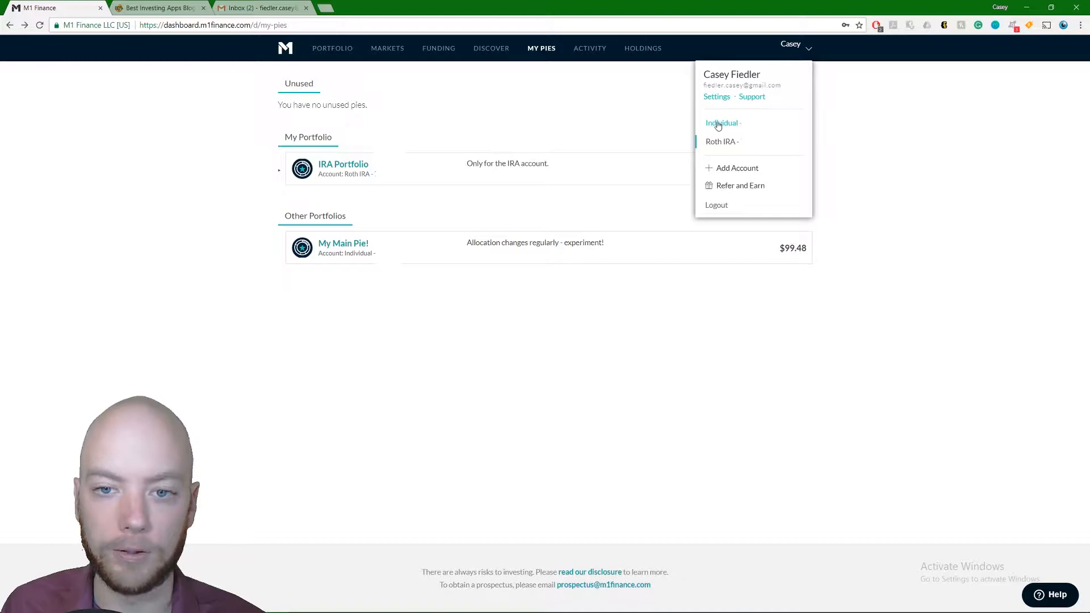
click(721, 123)
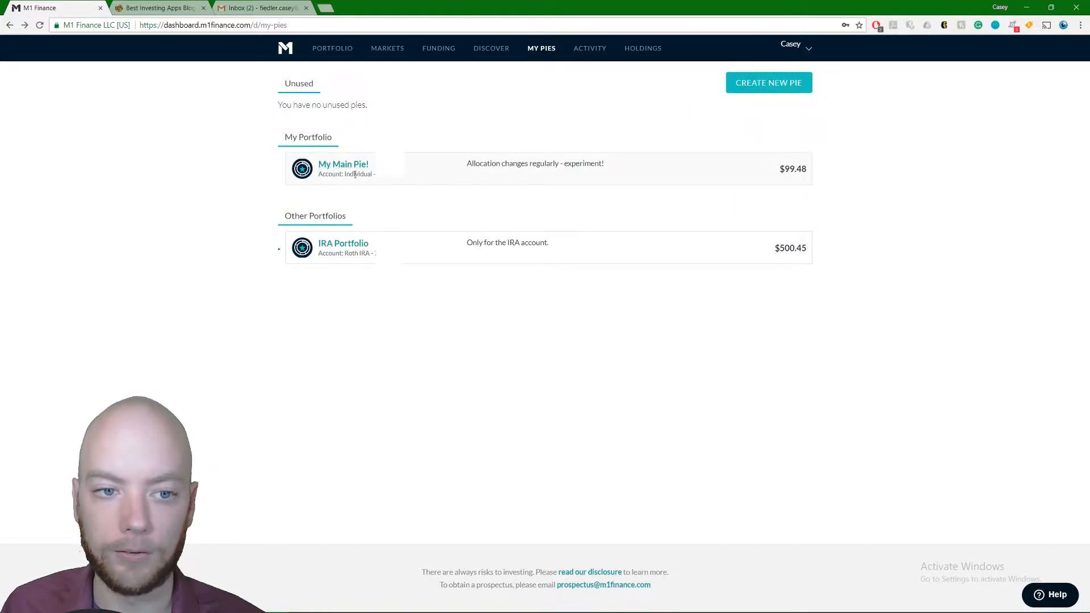
mouse_move(285, 239)
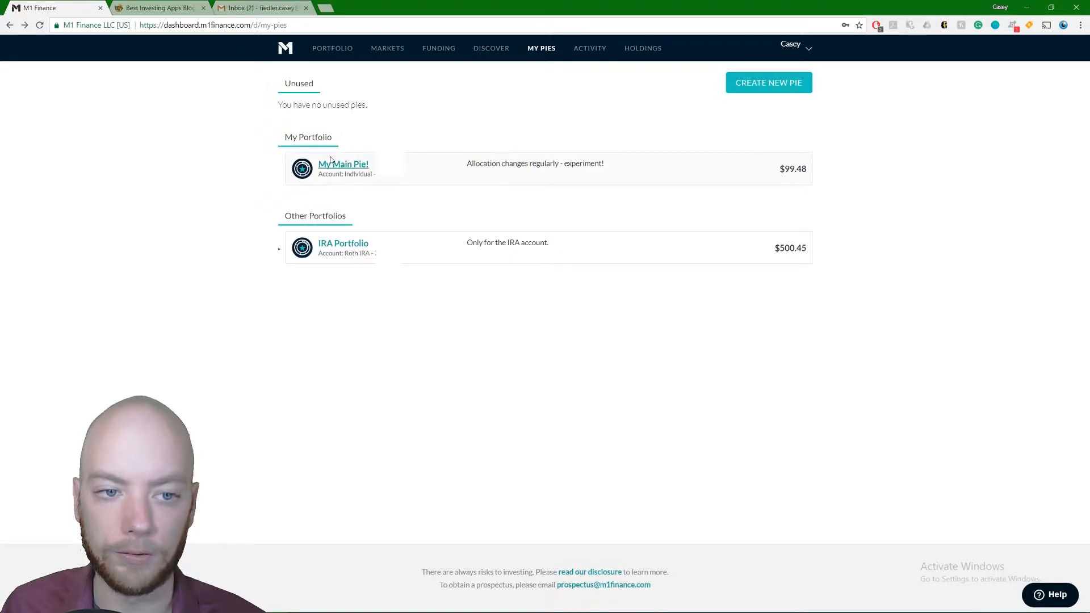
mouse_move(529, 174)
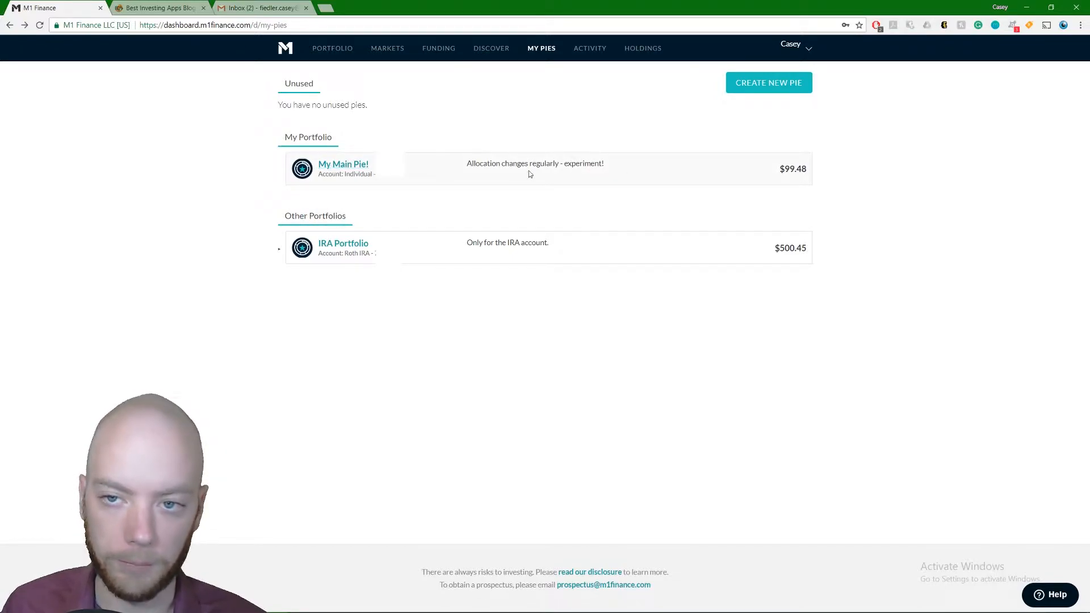
mouse_move(341, 253)
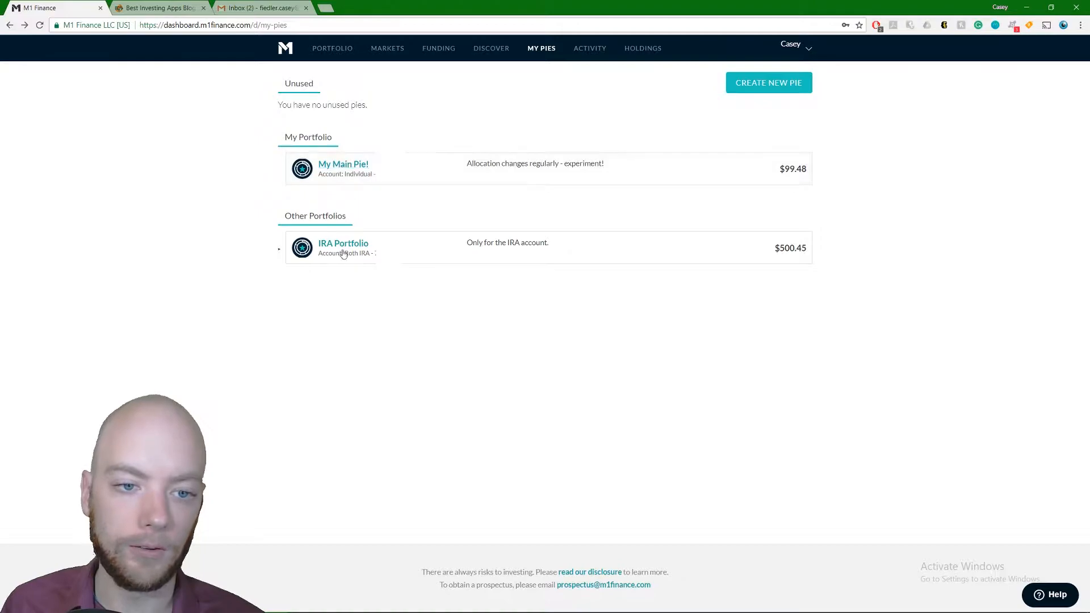
click(790, 44)
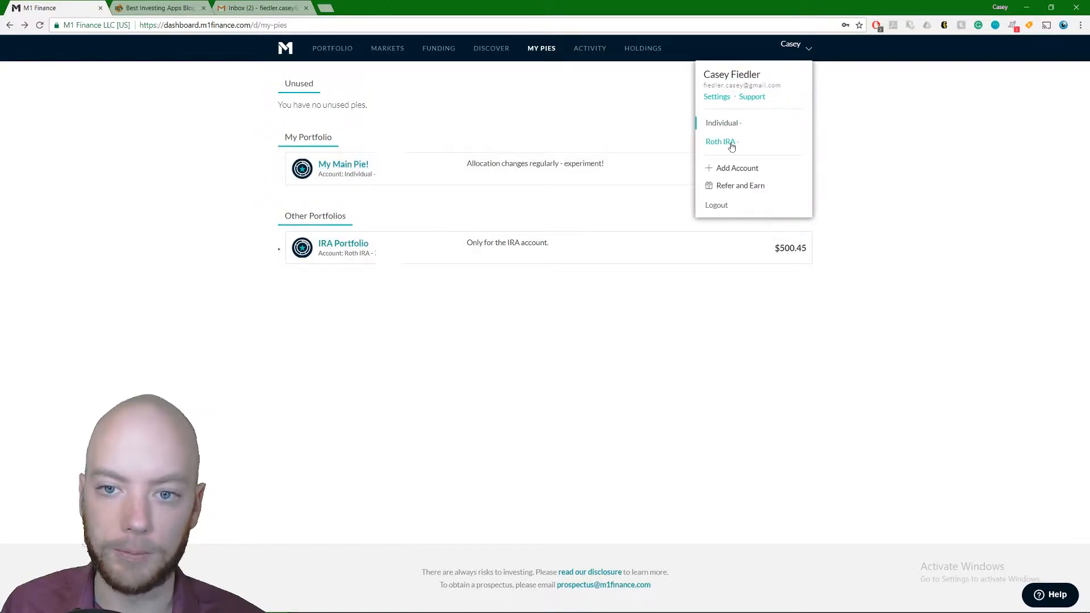
click(721, 142)
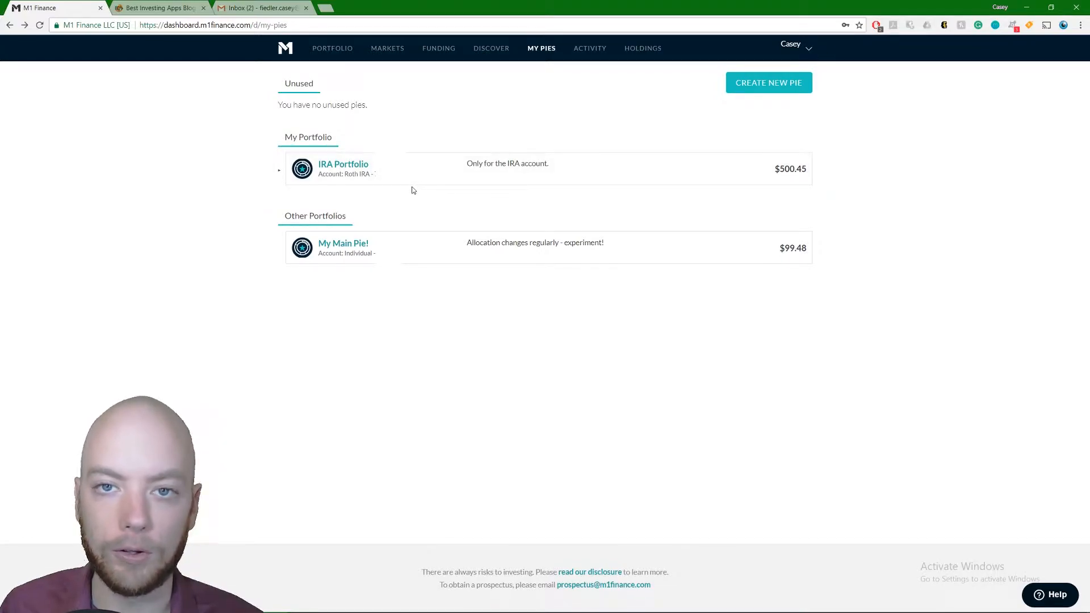
mouse_move(448, 188)
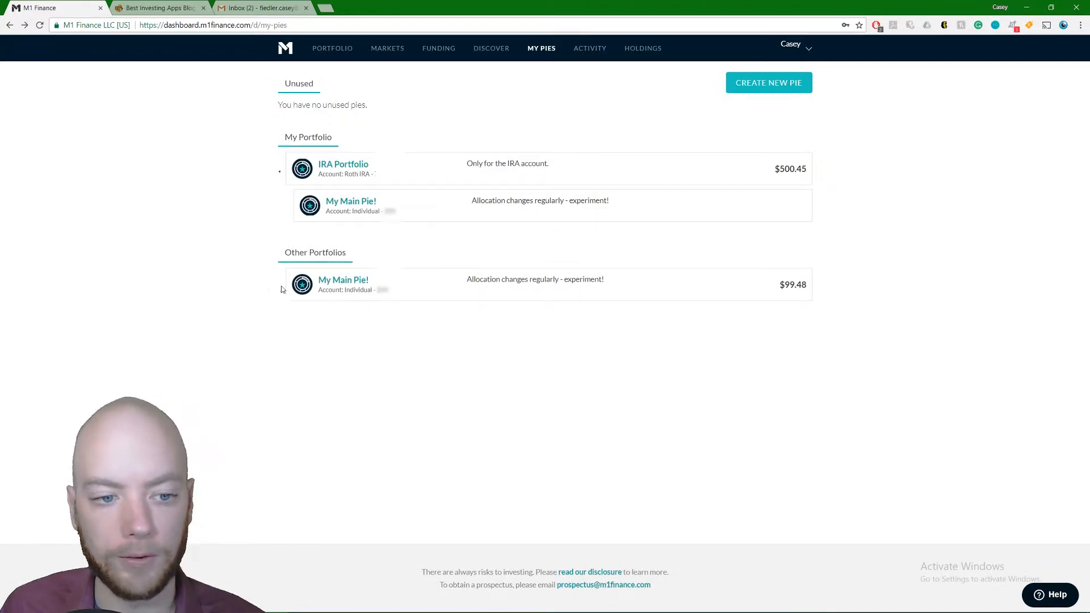
mouse_move(271, 172)
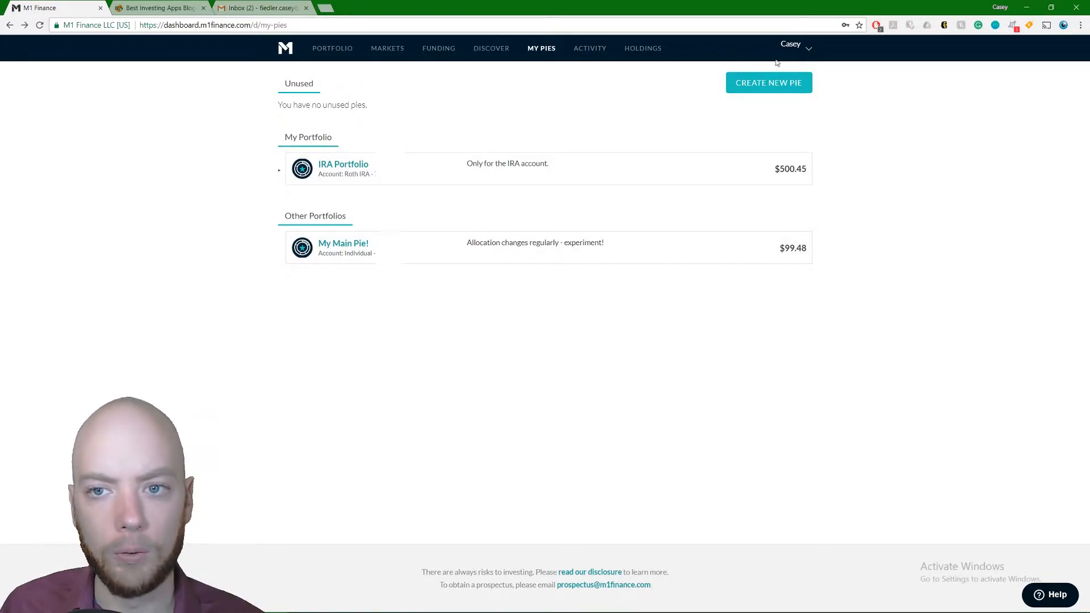
Step: Expand IRA Portfolio to reveal its nested My Main Pie! and view its details
click(790, 44)
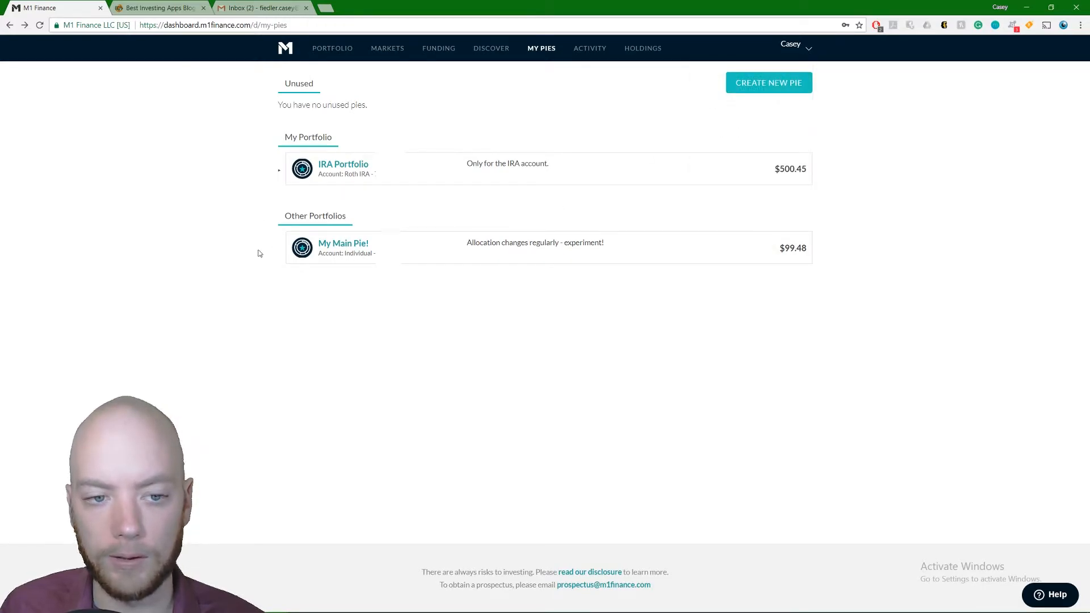
mouse_move(271, 276)
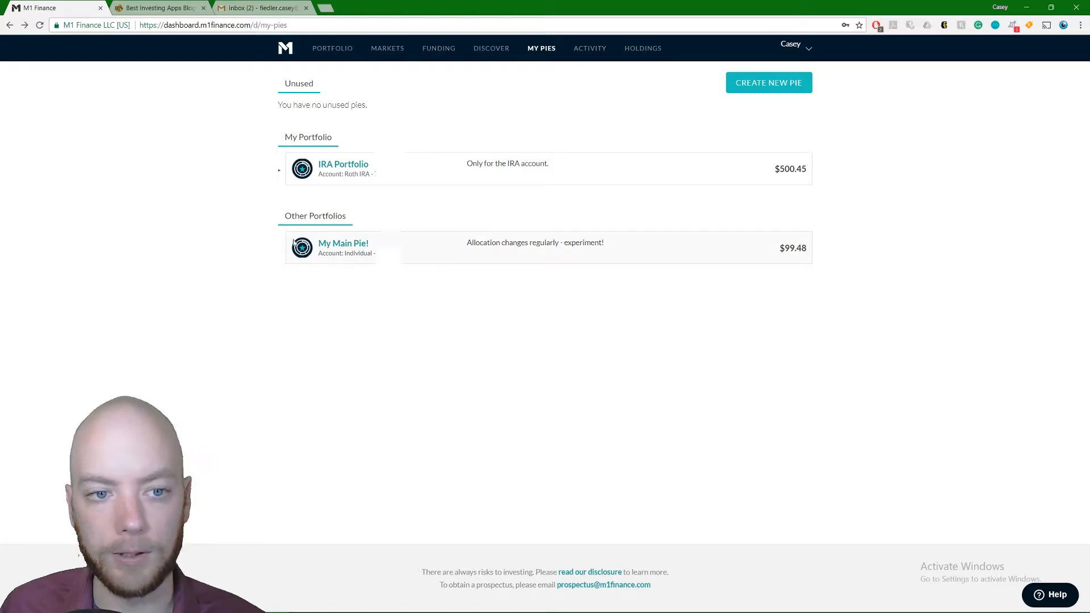
click(278, 169)
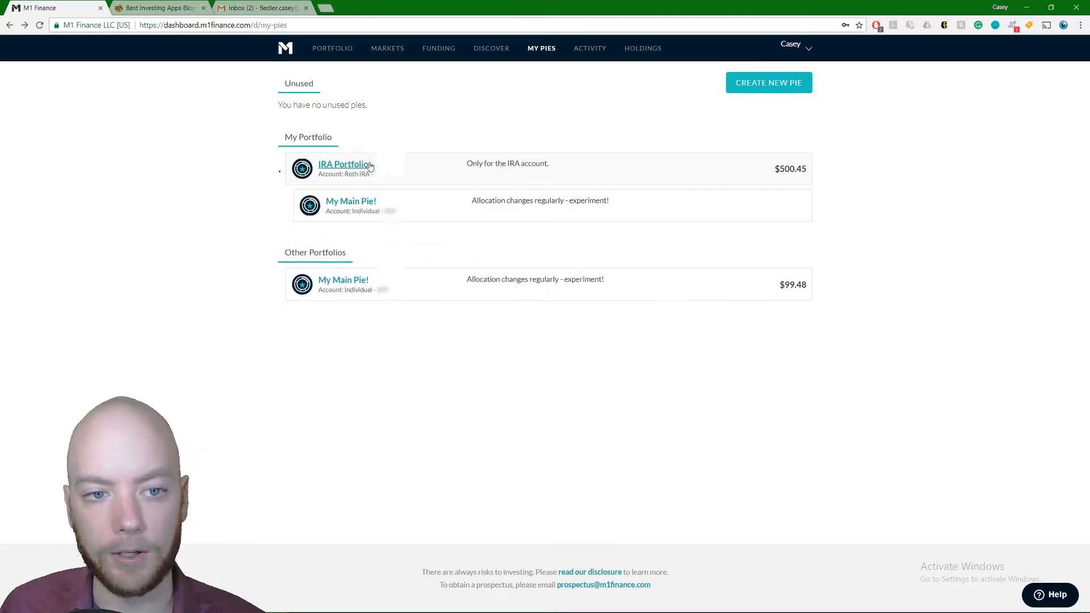
mouse_move(350, 201)
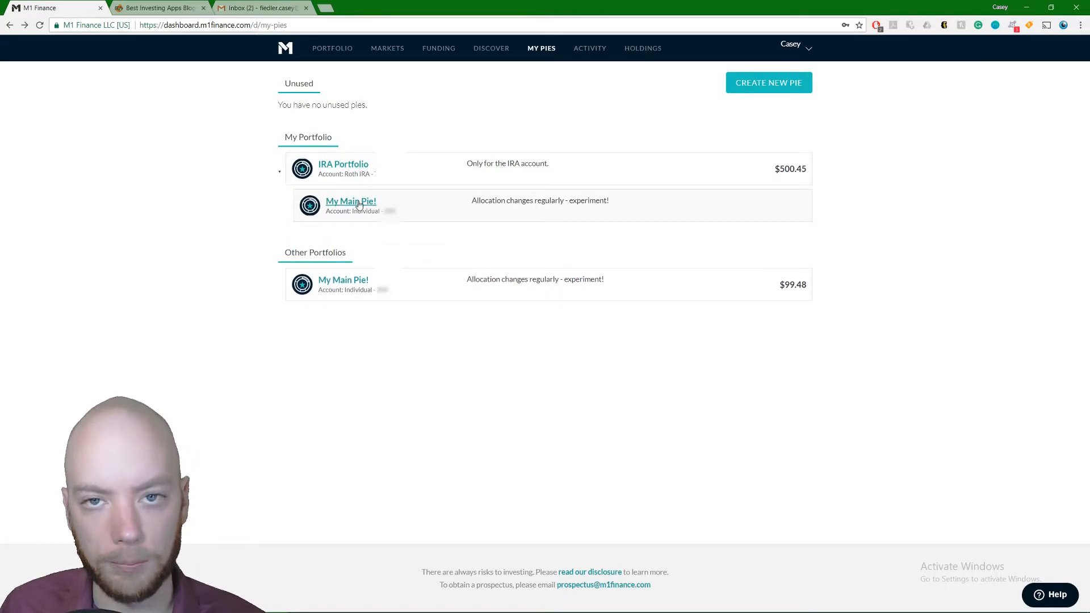
mouse_move(422, 215)
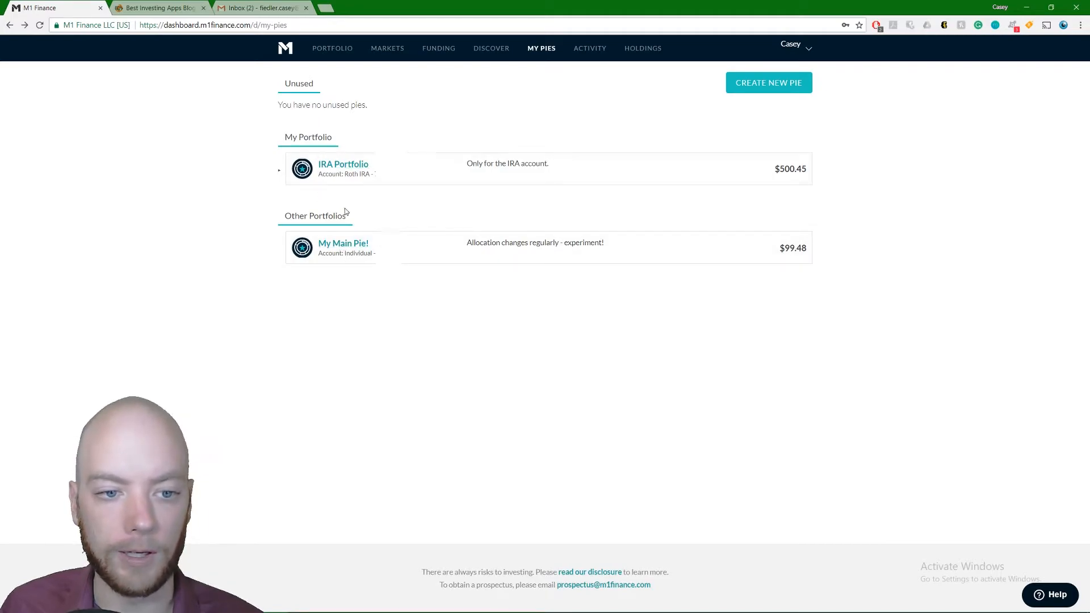
click(791, 45)
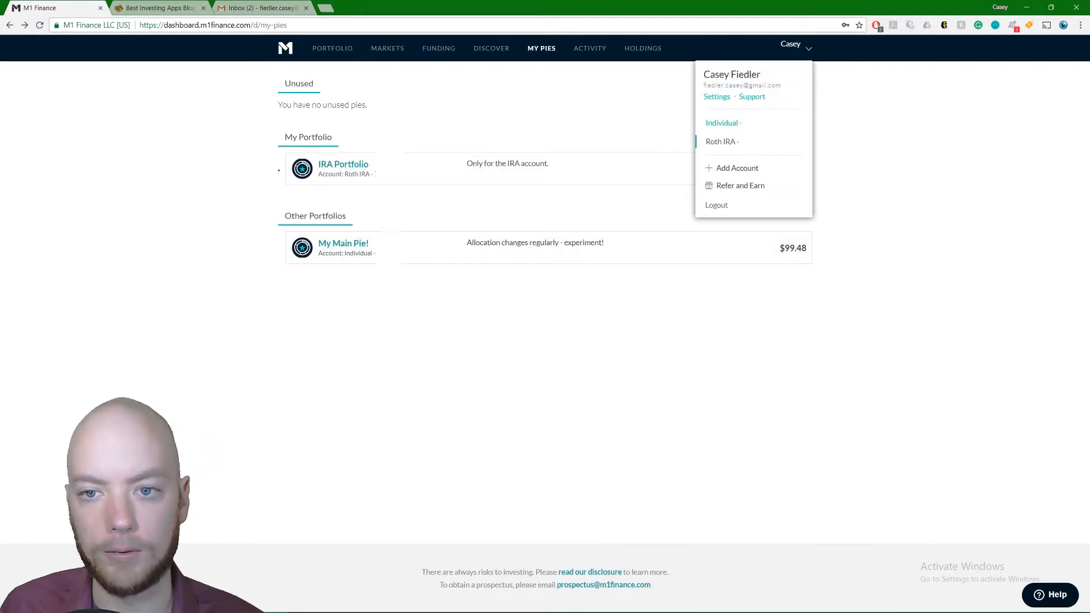
click(422, 246)
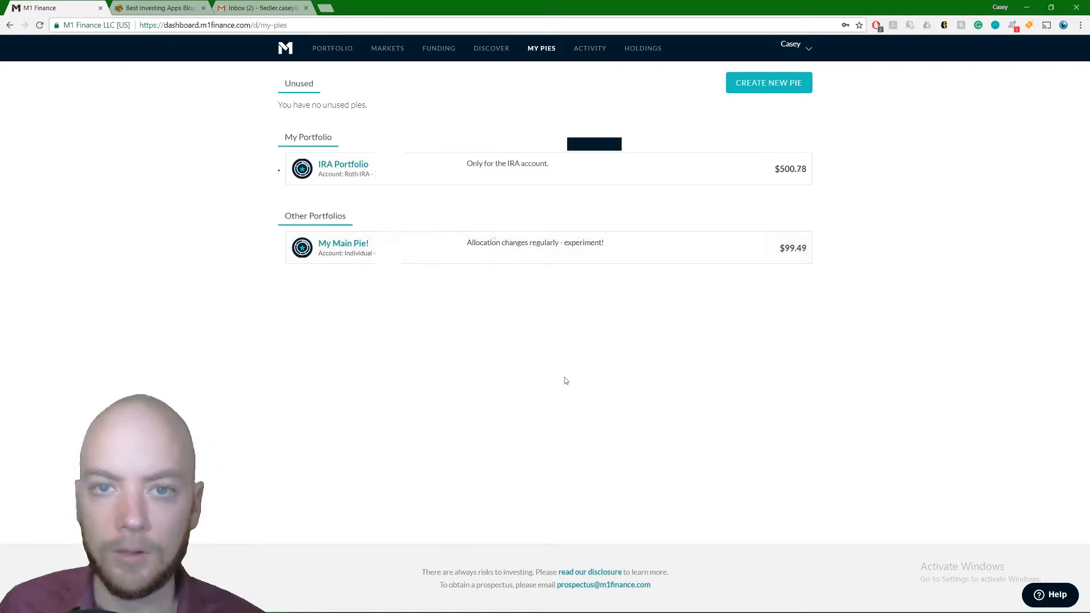
mouse_move(569, 374)
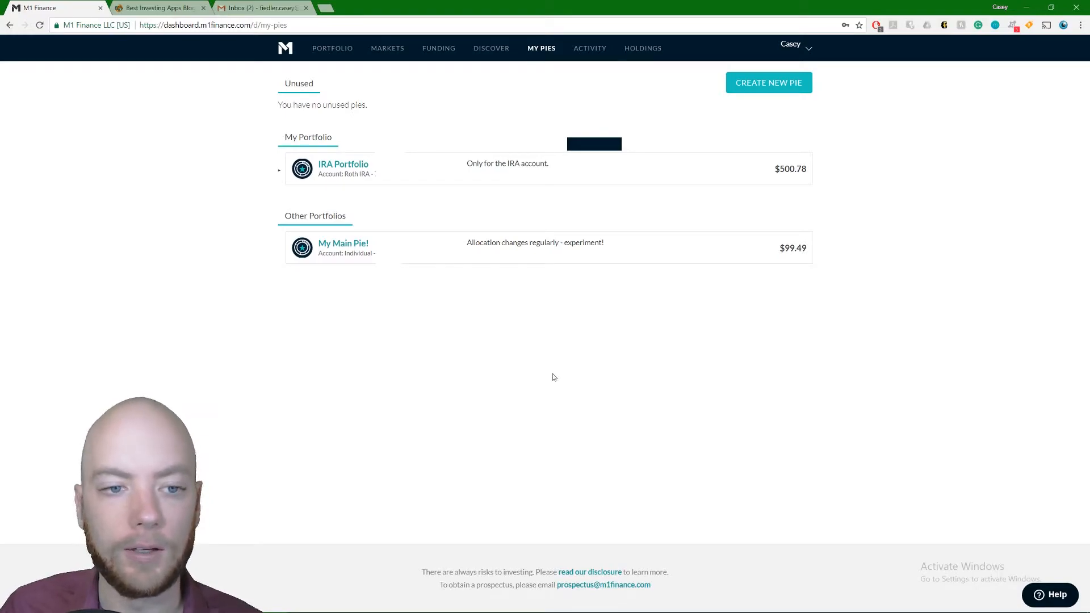
mouse_move(480, 333)
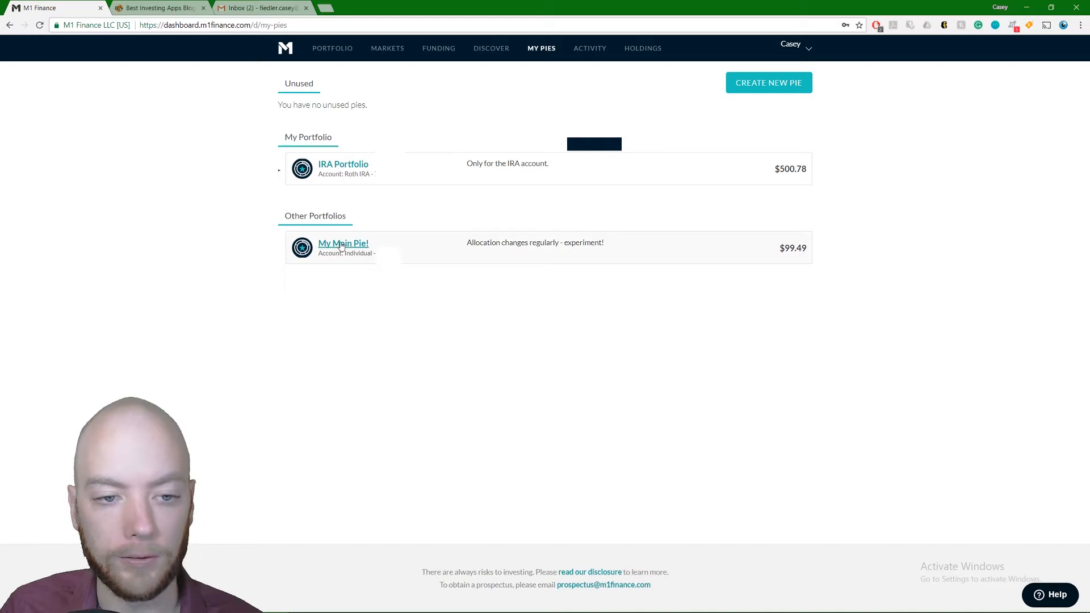
click(343, 244)
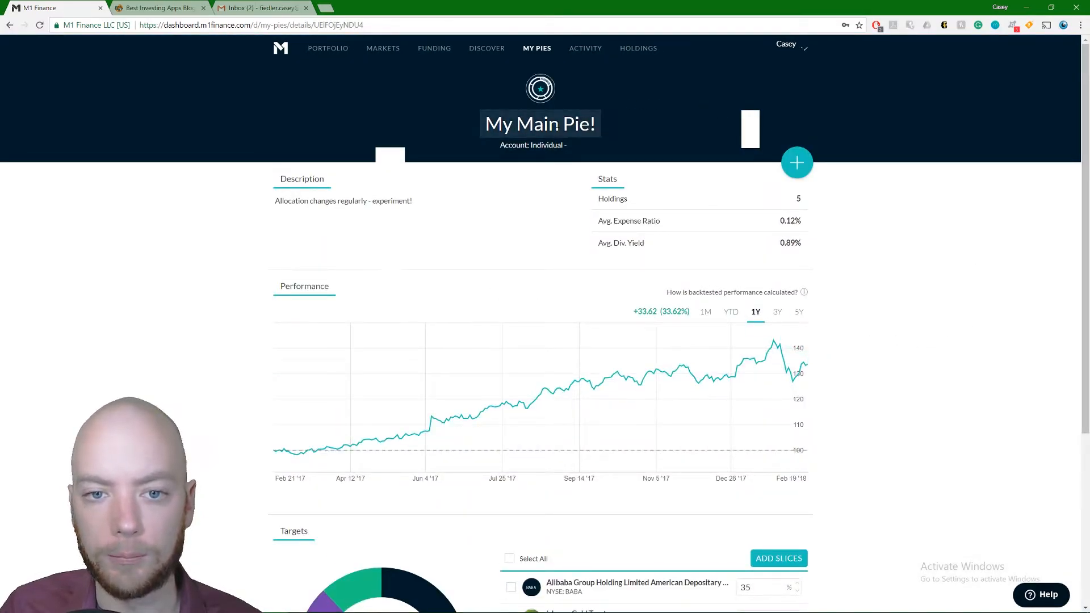
double_click(540, 123)
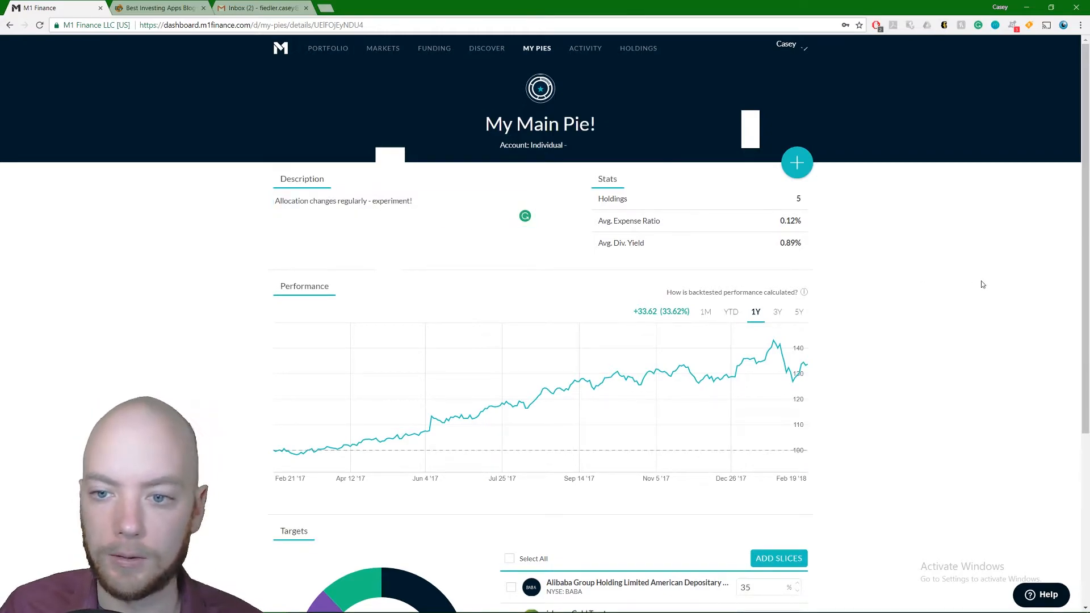
click(796, 163)
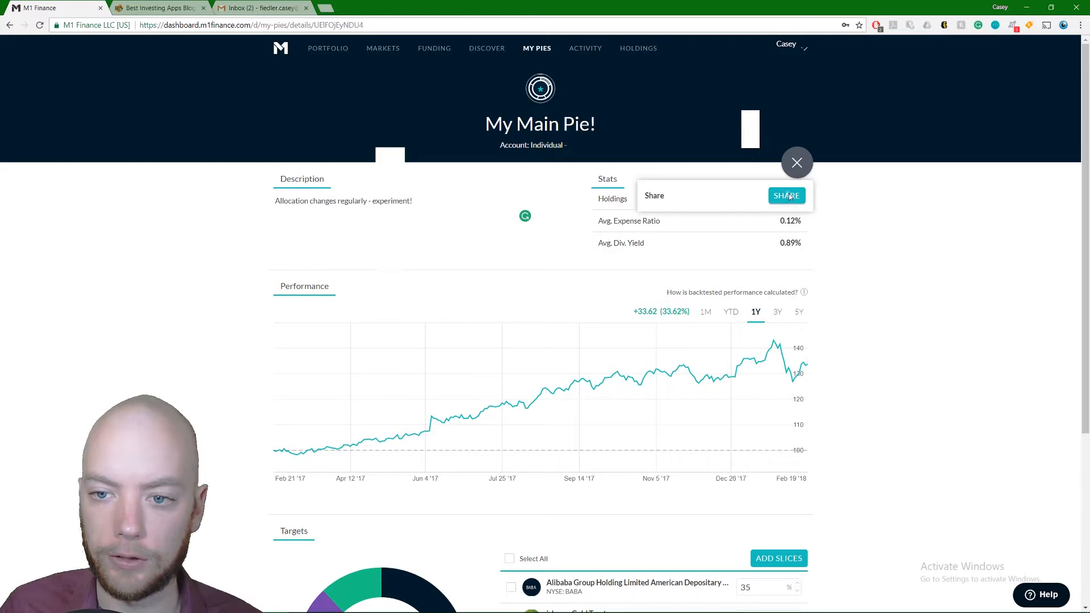
click(786, 196)
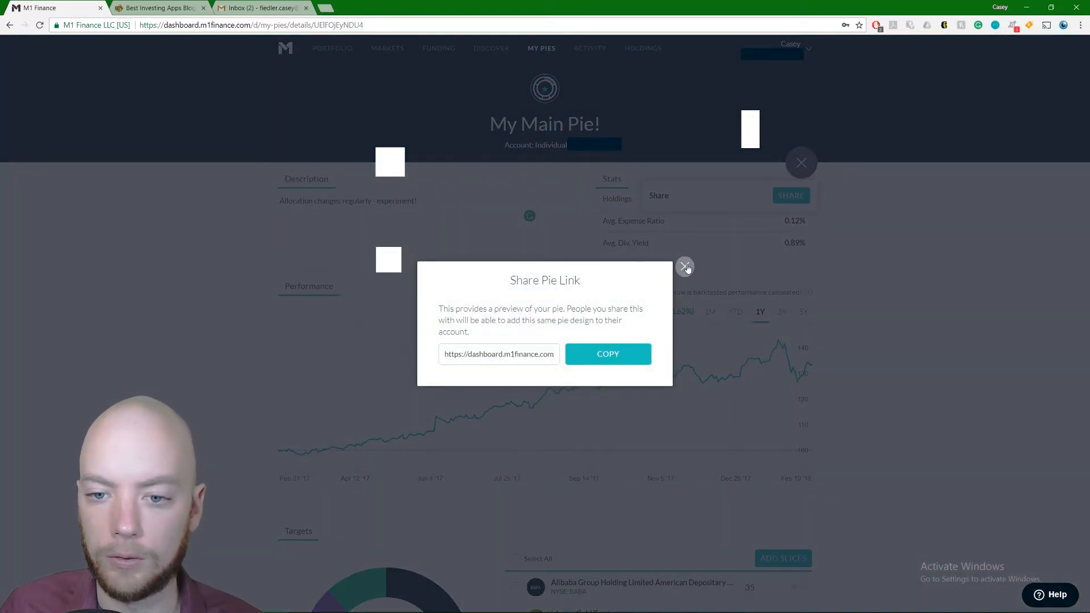
click(685, 267)
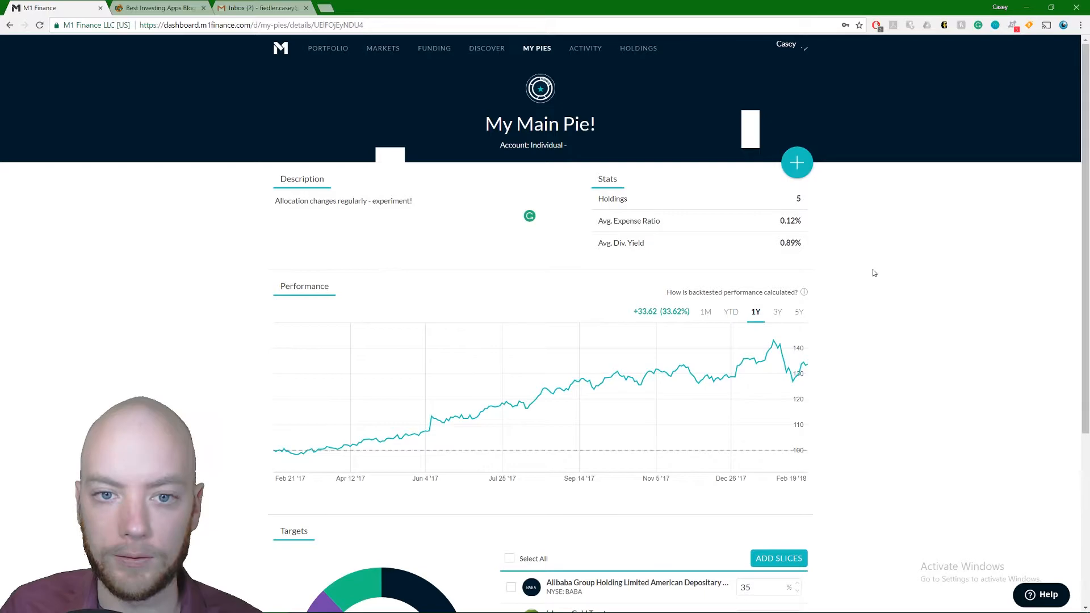
mouse_move(1062, 75)
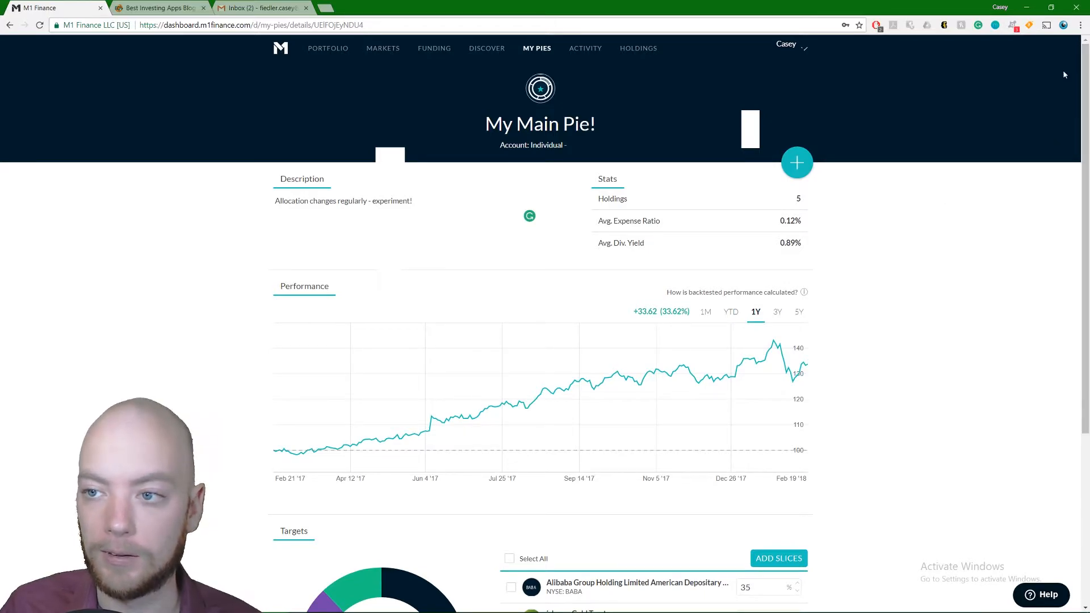
Step: Review My Main Pie!'s Targets section, then return to the My Pies list
scroll(down, 3)
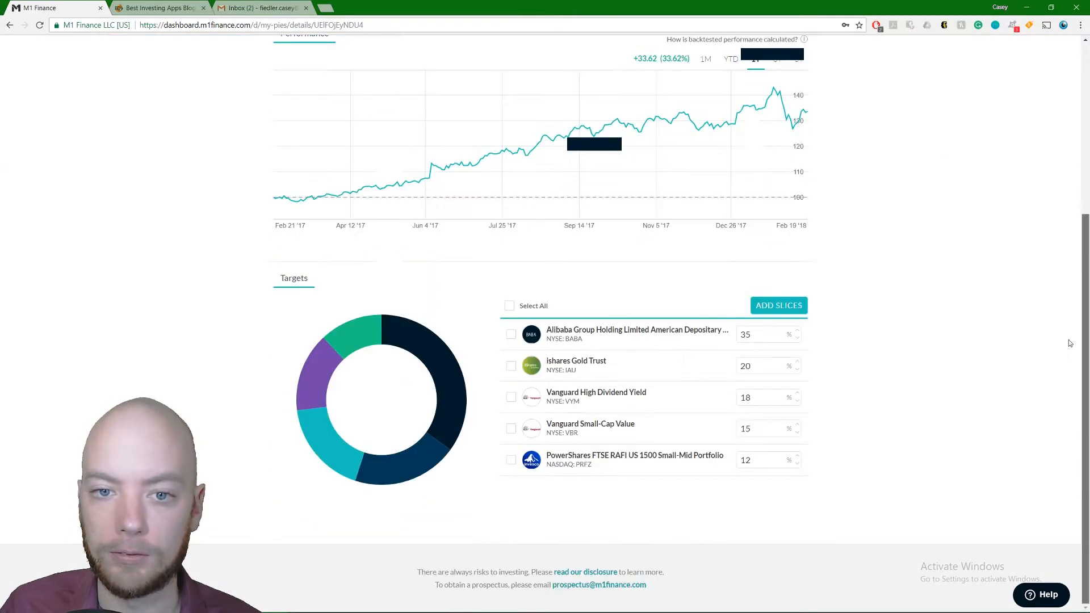
mouse_move(849, 372)
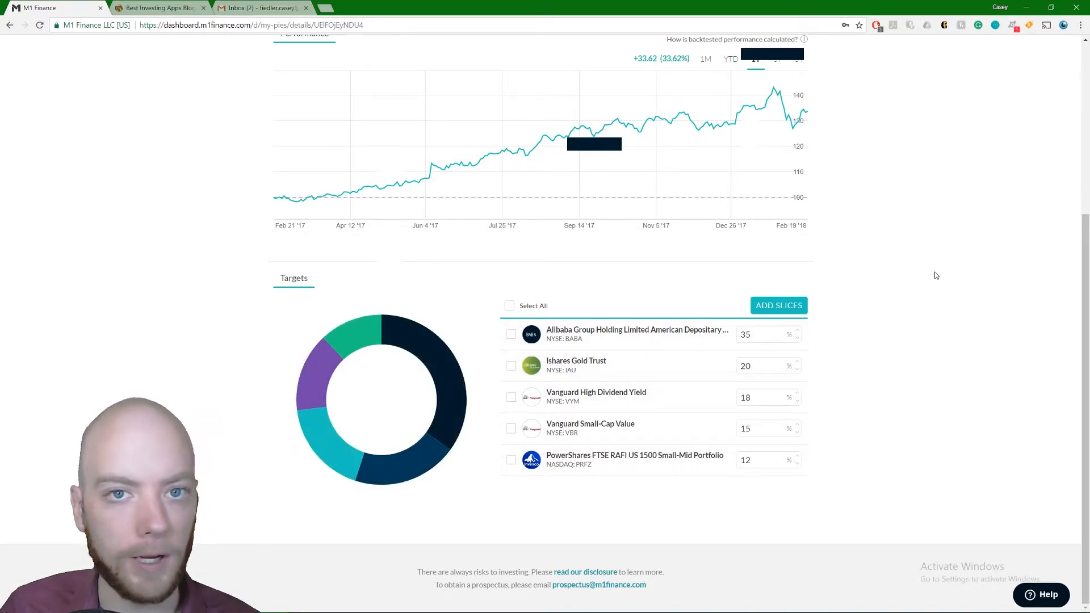
mouse_move(932, 269)
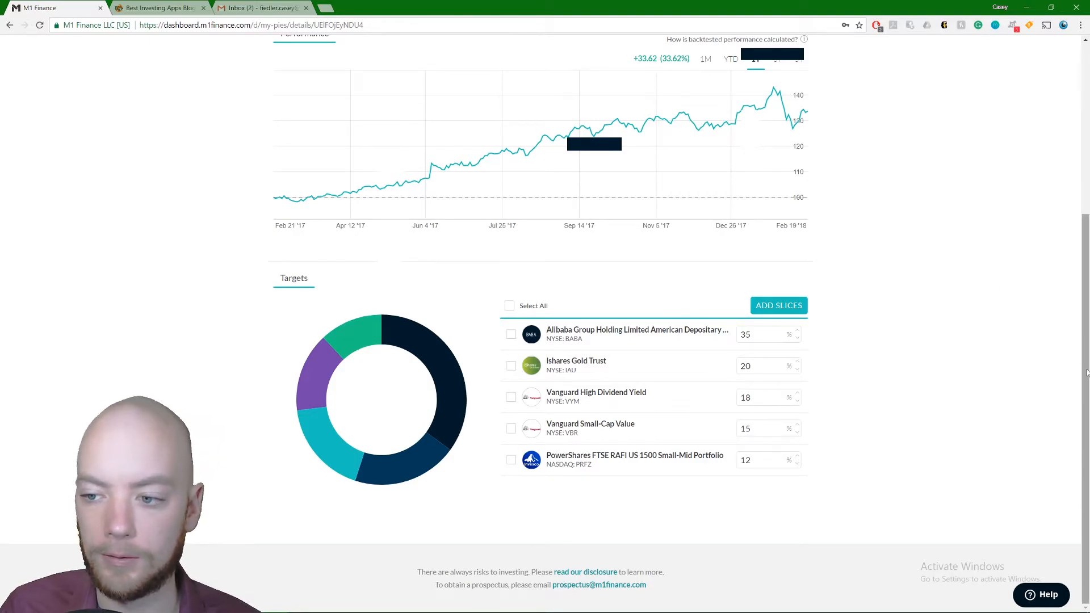
scroll(up, 3)
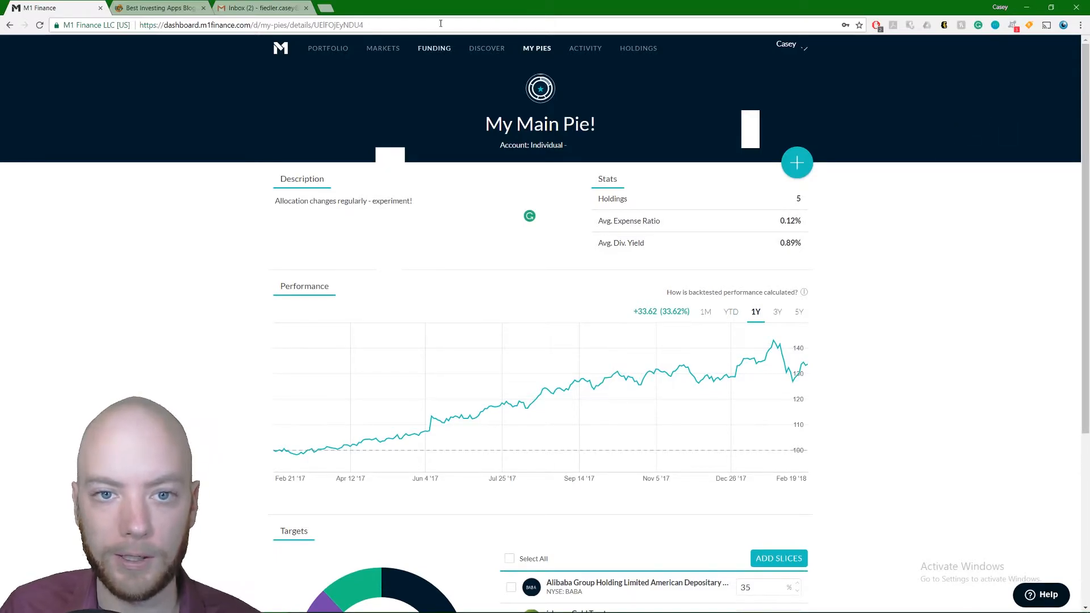
click(536, 48)
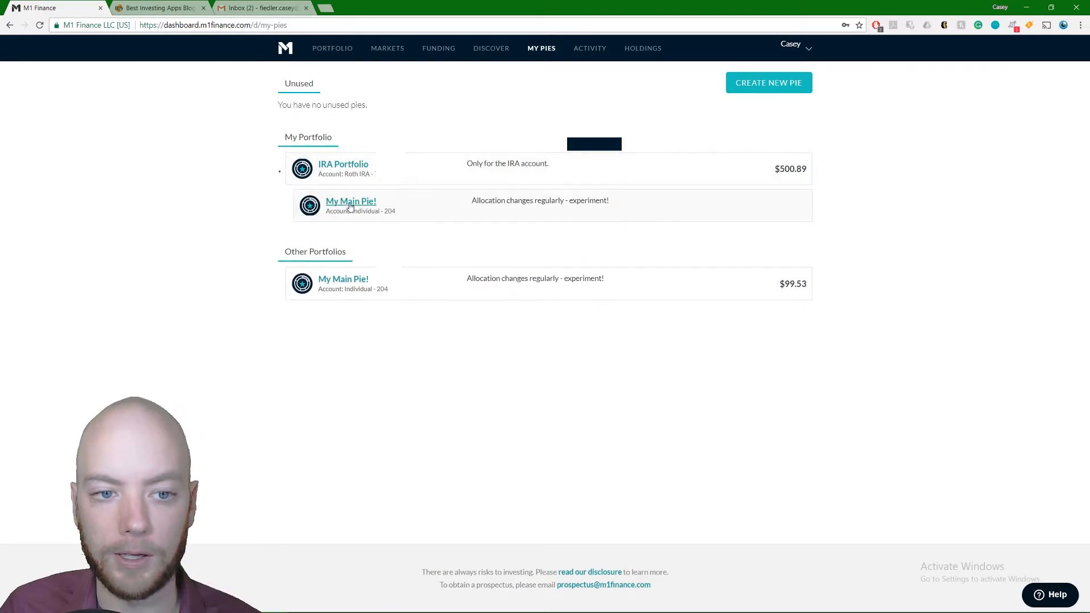
click(343, 164)
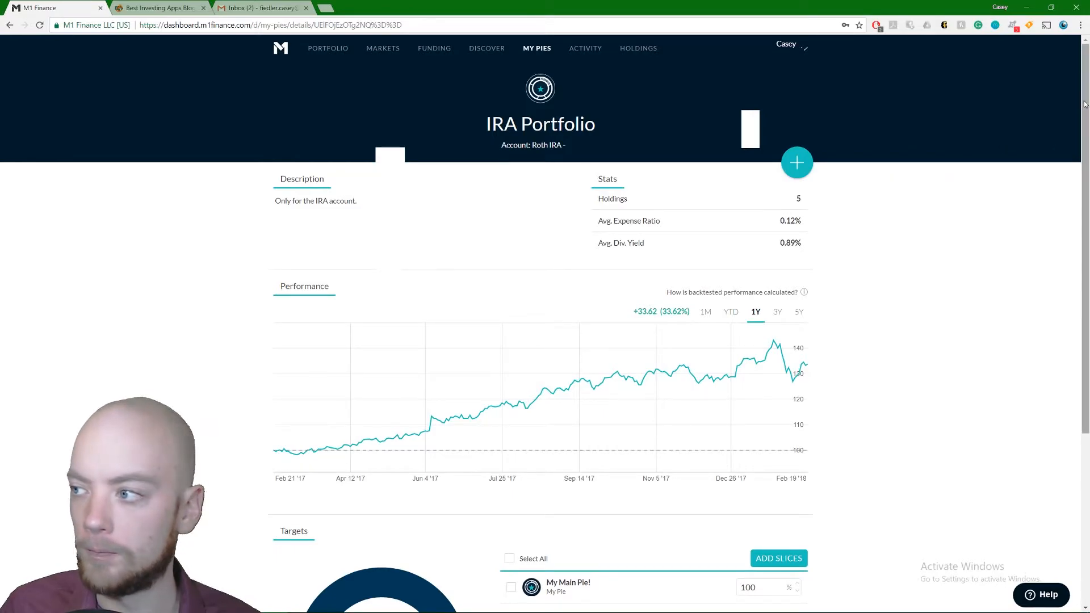
scroll(down, 3)
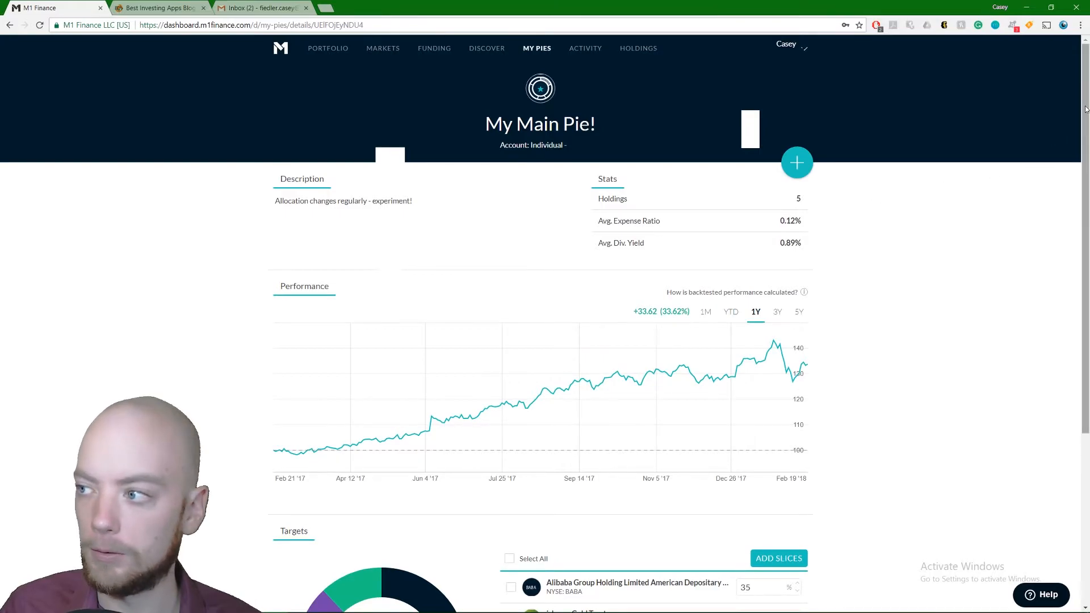
scroll(down, 3)
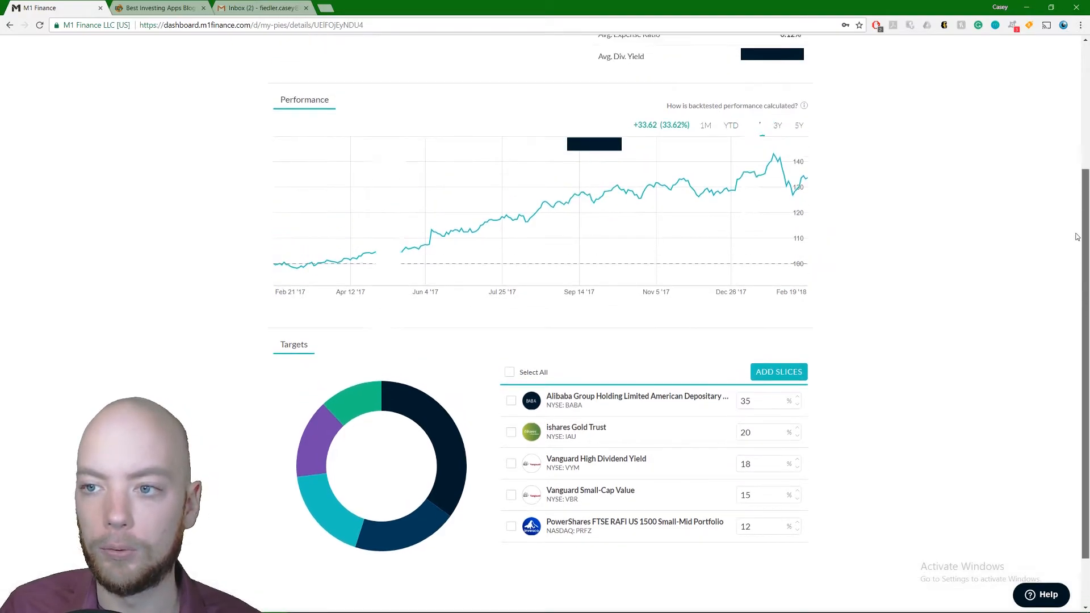
scroll(up, 3)
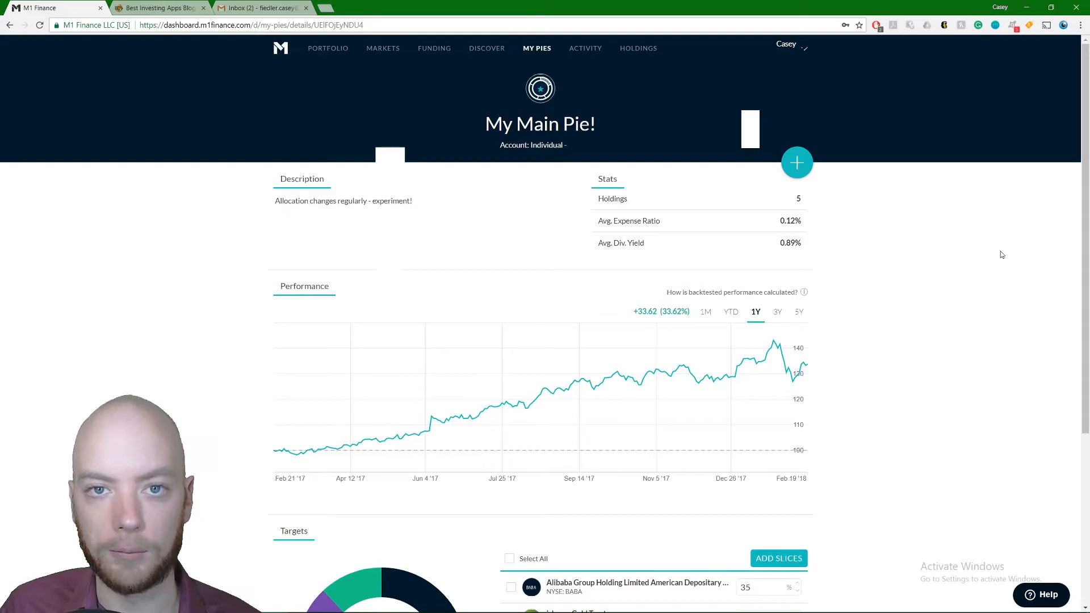
click(537, 48)
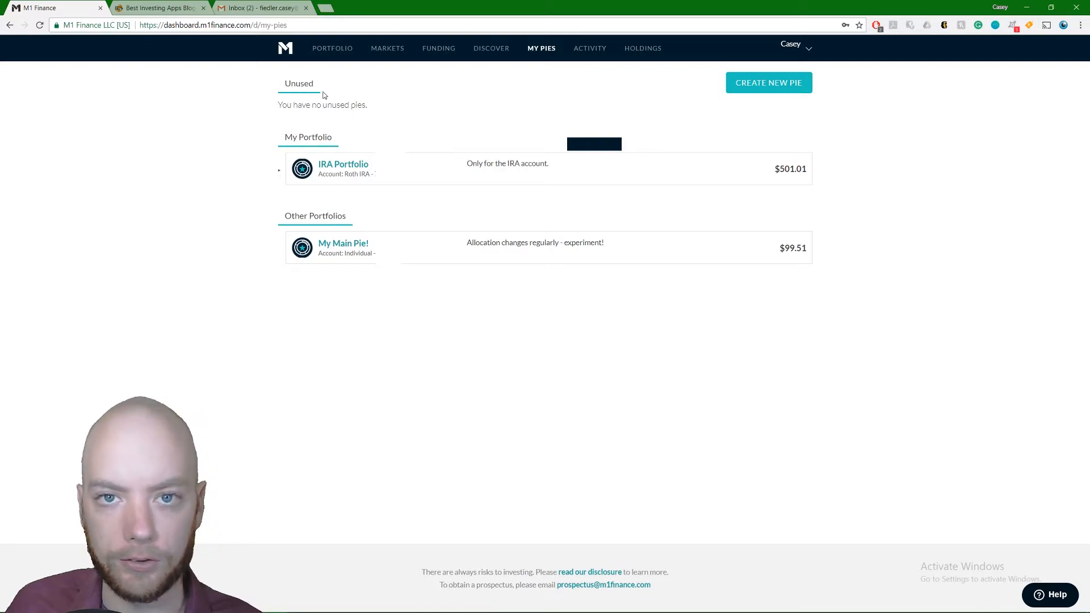
mouse_move(335, 99)
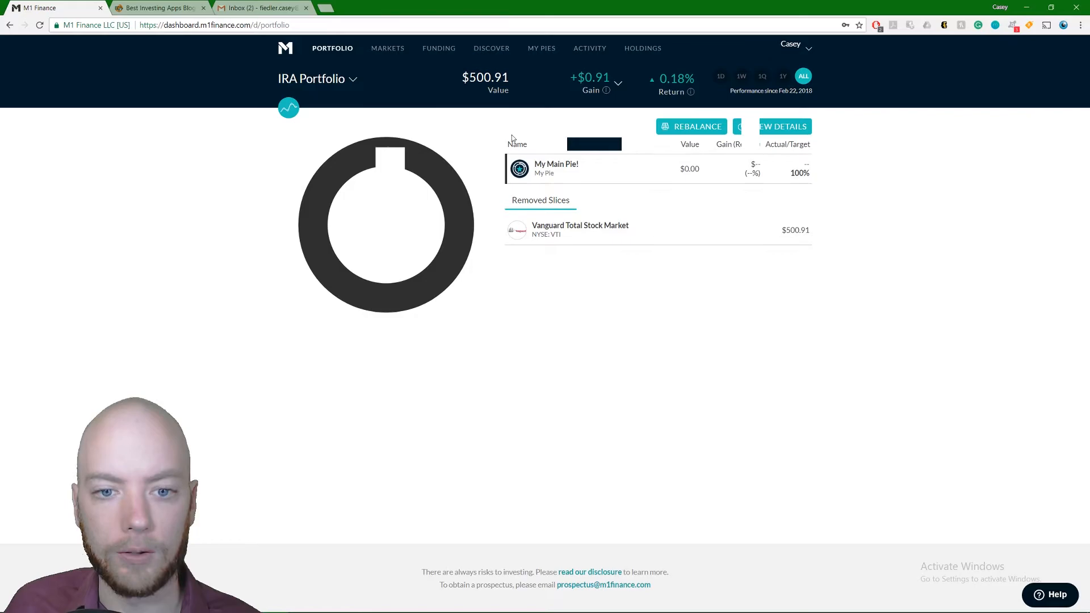
Step: Switch to the Individual account and show its My Pies list with My Portfolio
click(792, 46)
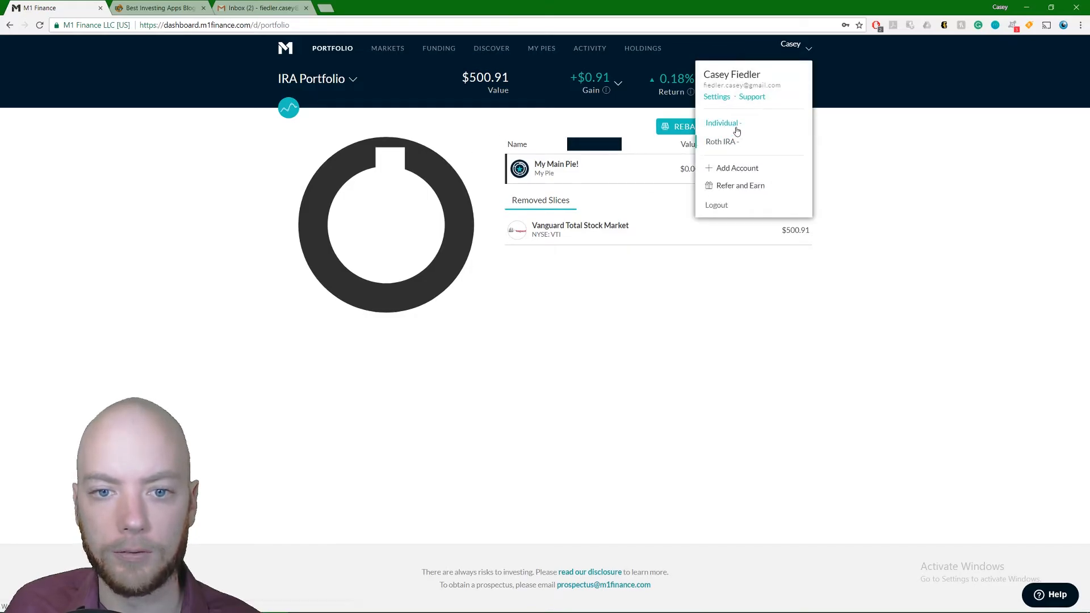
click(722, 123)
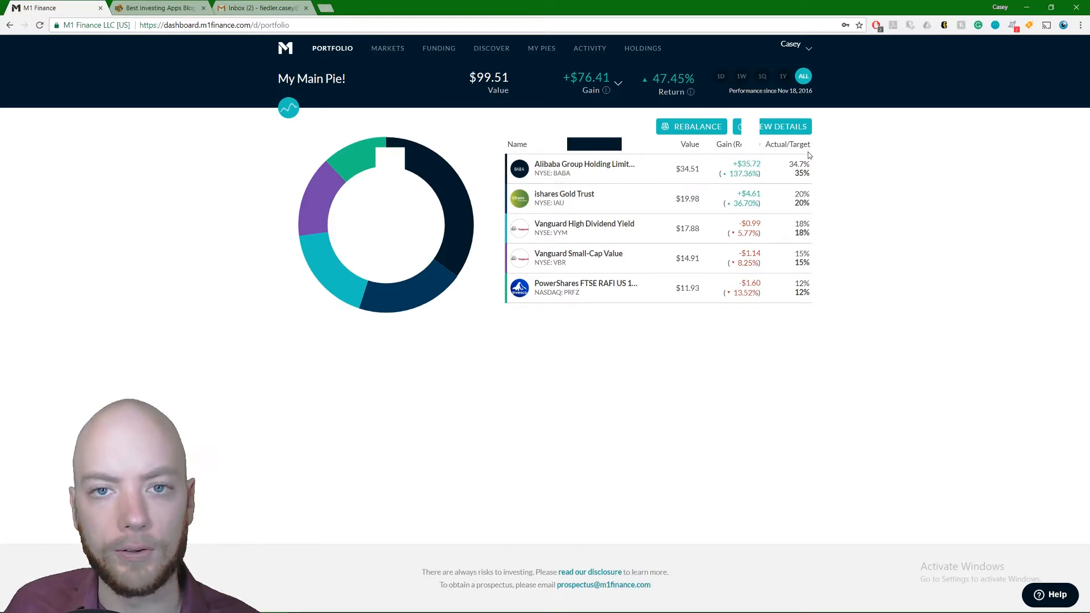
mouse_move(632, 170)
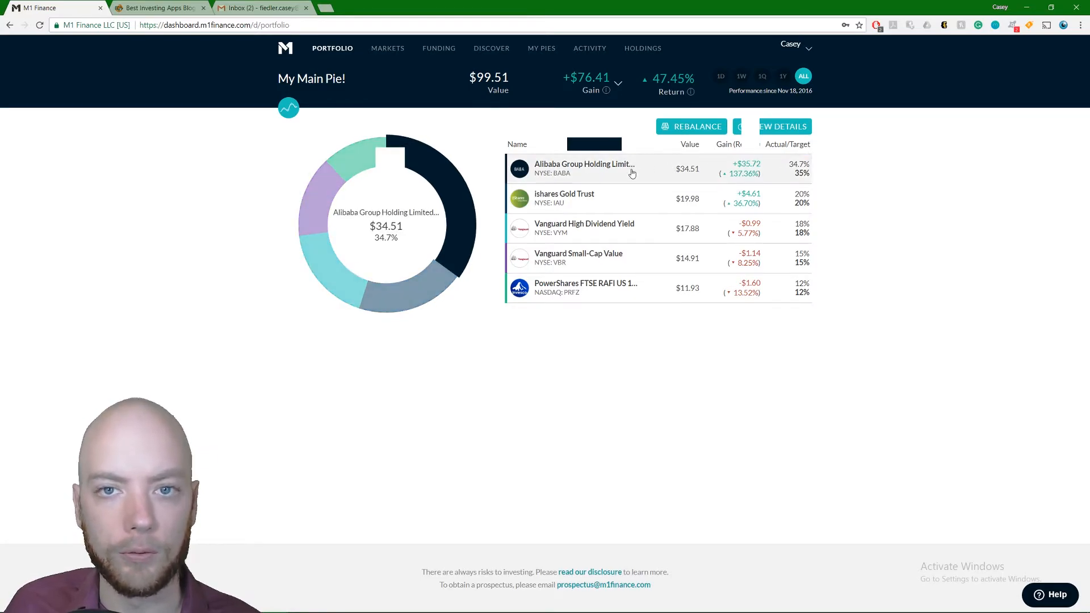
click(541, 47)
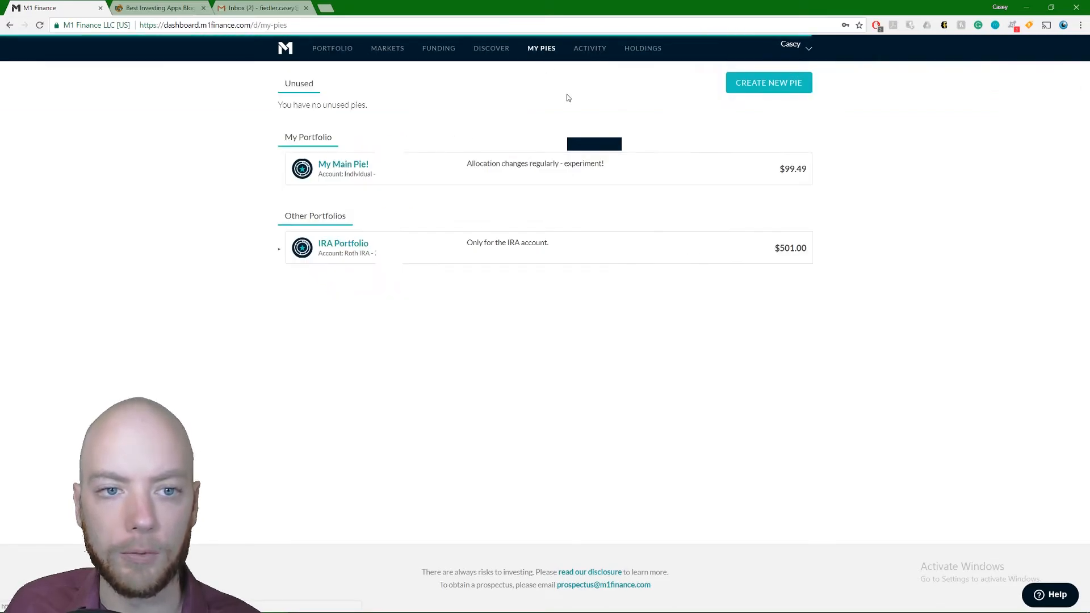
mouse_move(896, 183)
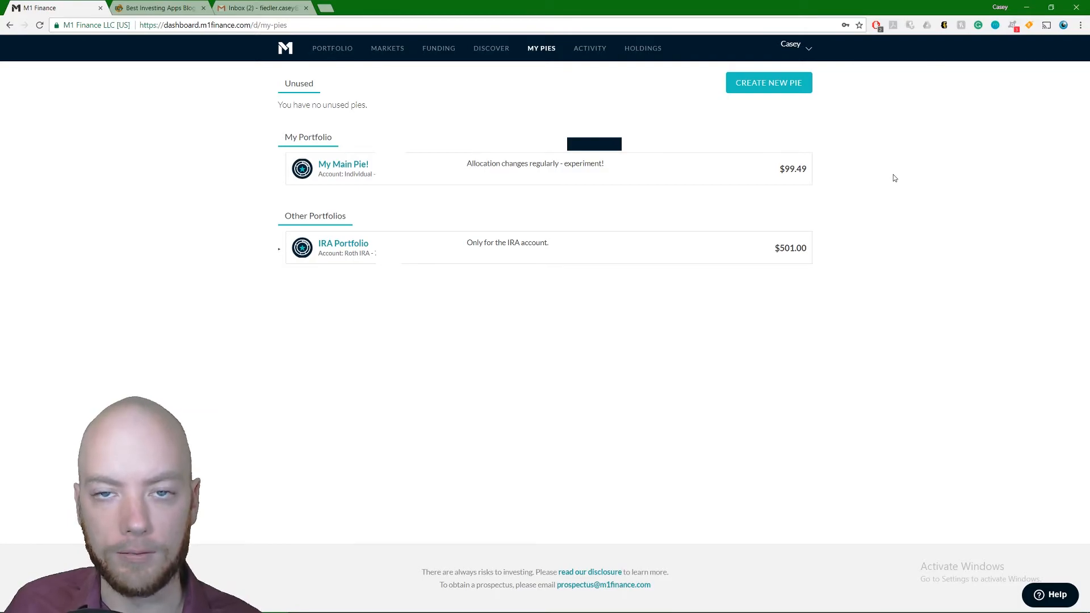
mouse_move(400, 72)
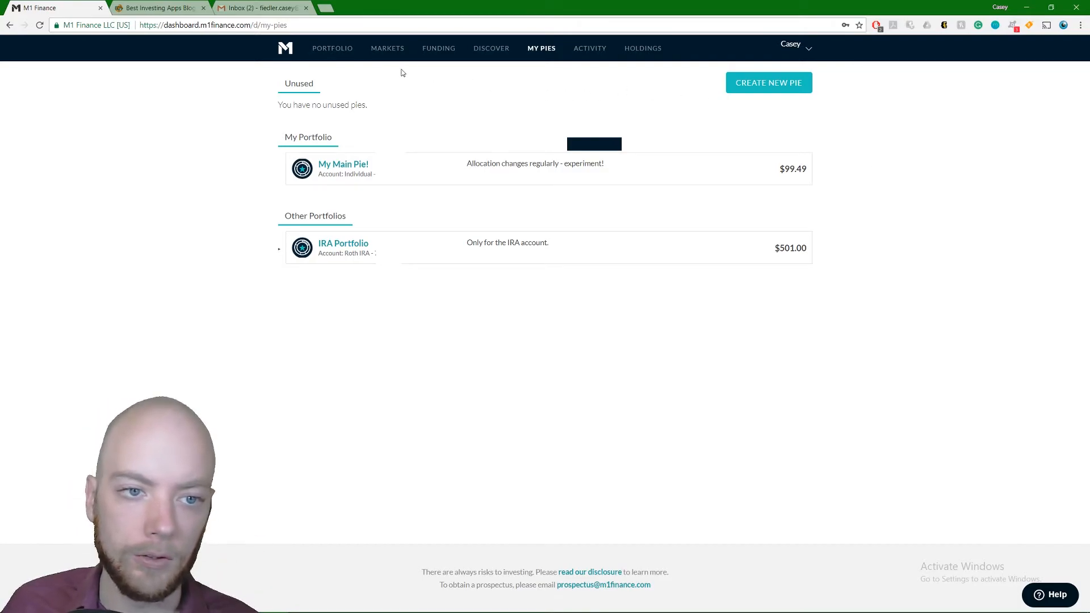
mouse_move(768, 83)
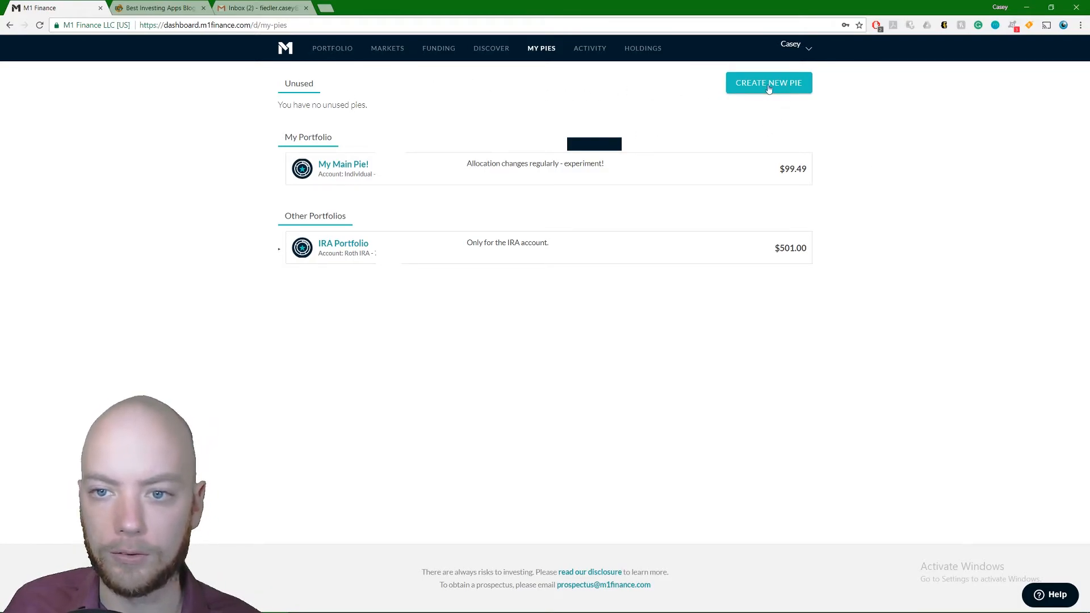
Step: Start a new pie, bringing up the Add Slices stock browser
click(768, 83)
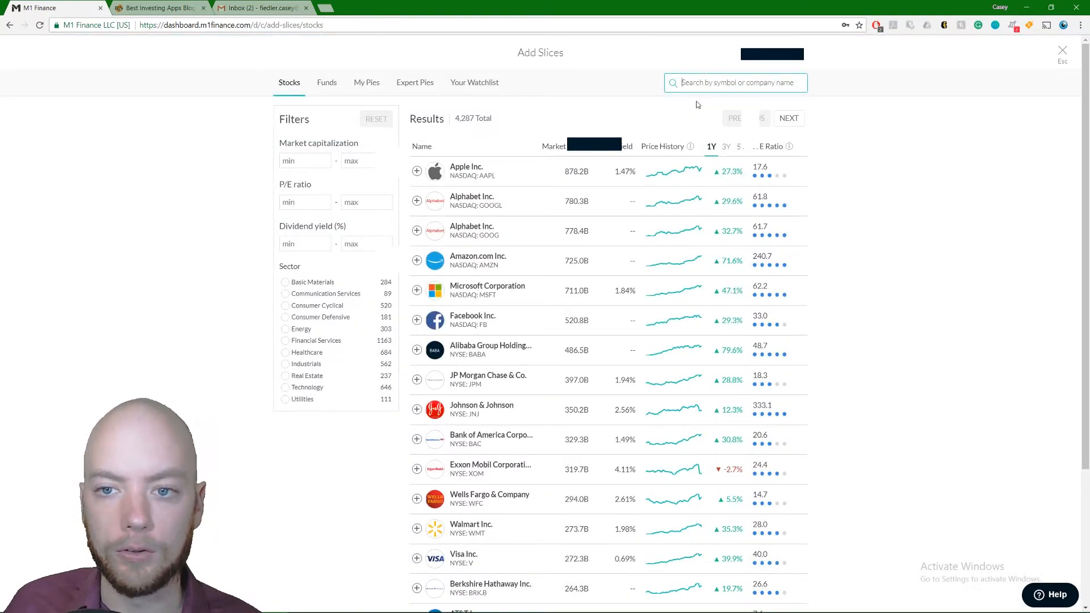
Step: Select Amazon, Apple and, under Communication Services, Charter as slices
click(417, 260)
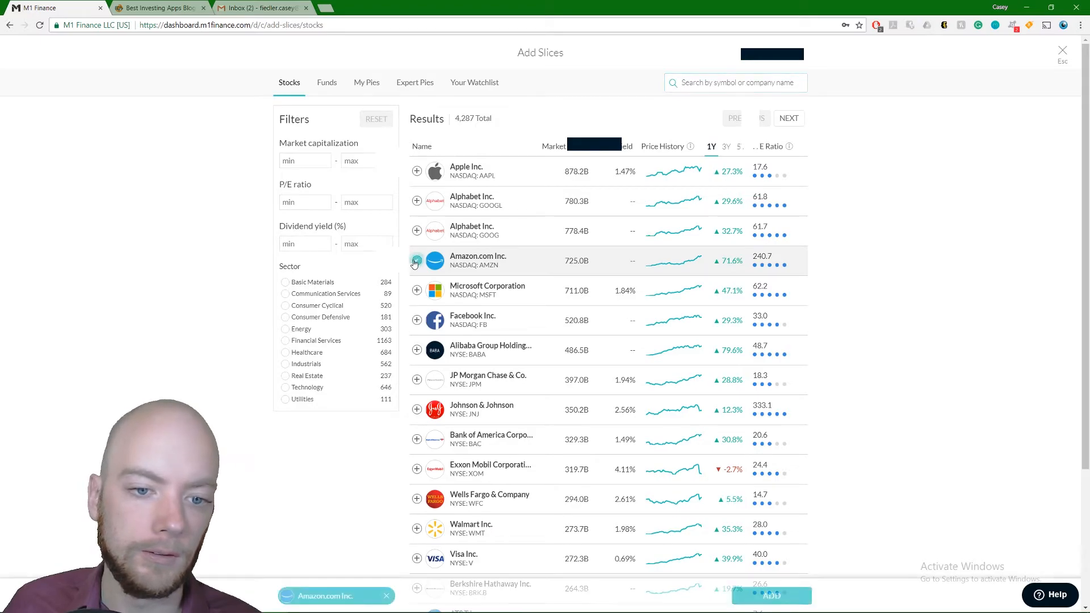
click(416, 261)
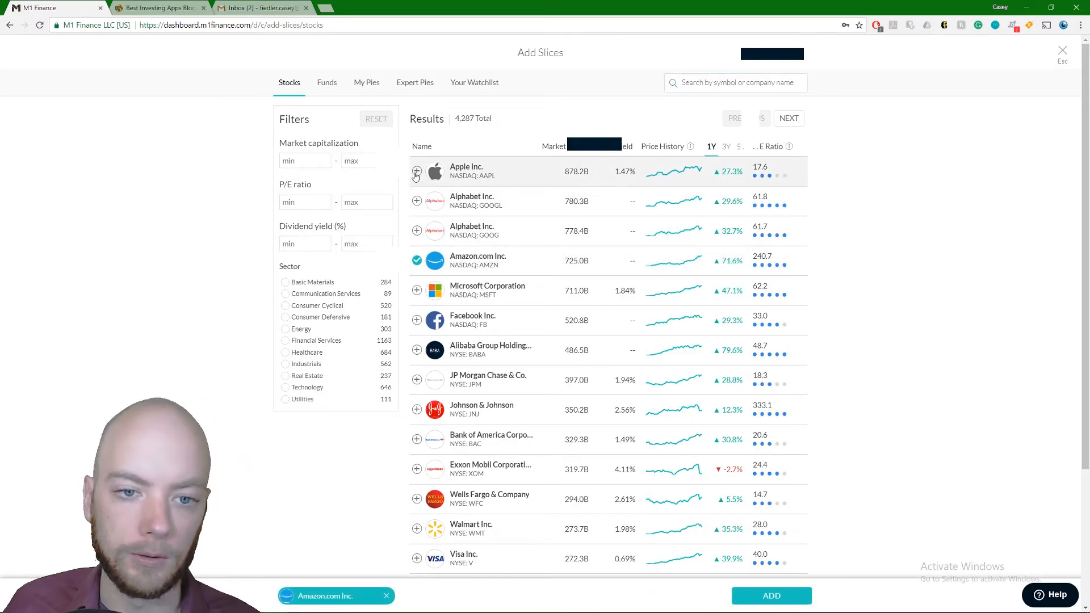
click(416, 172)
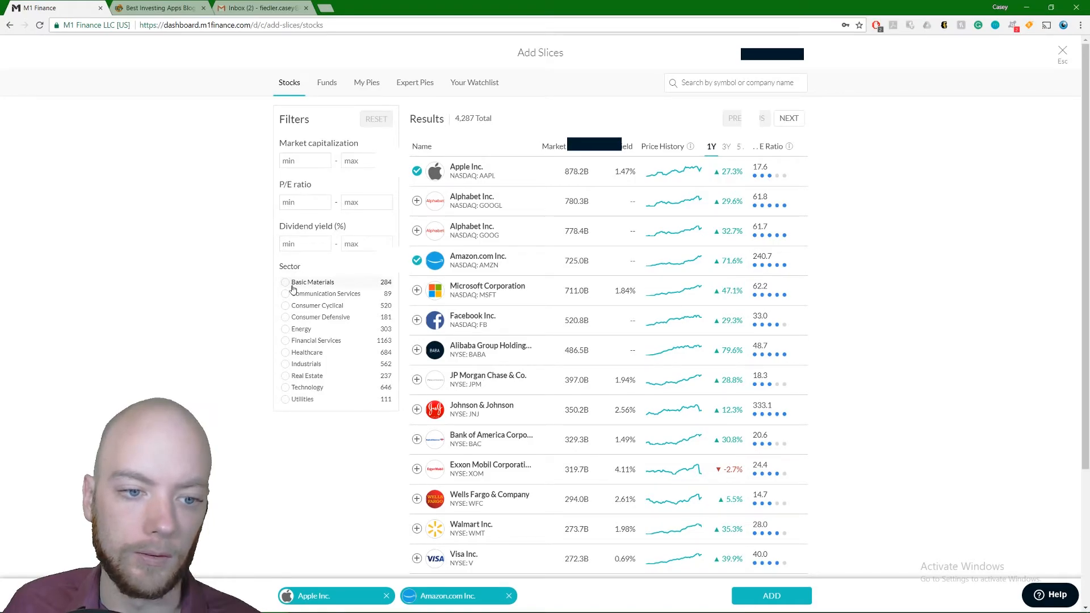
click(285, 294)
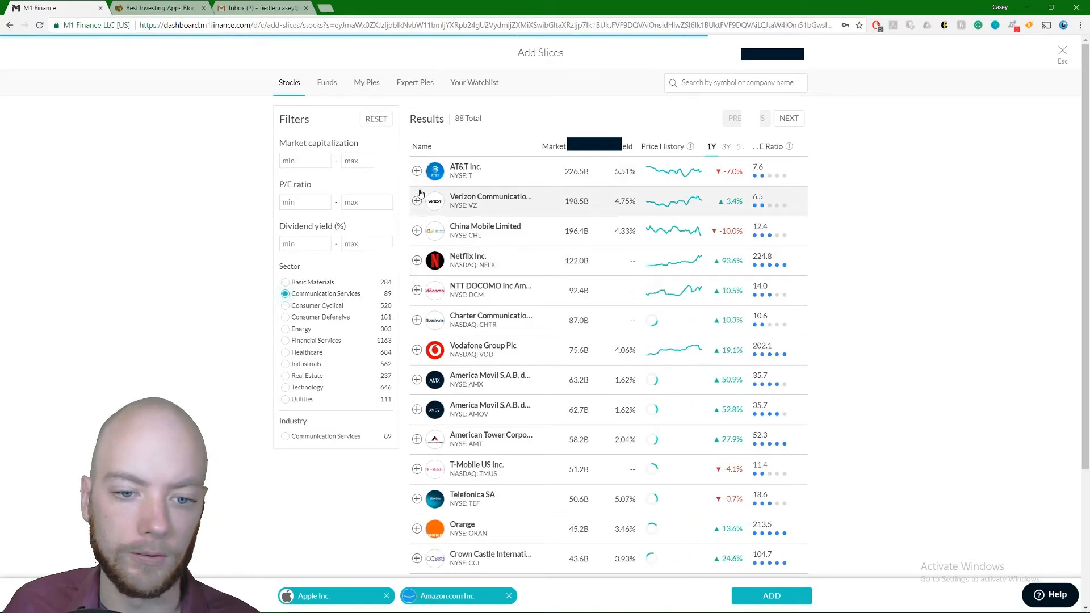
click(418, 320)
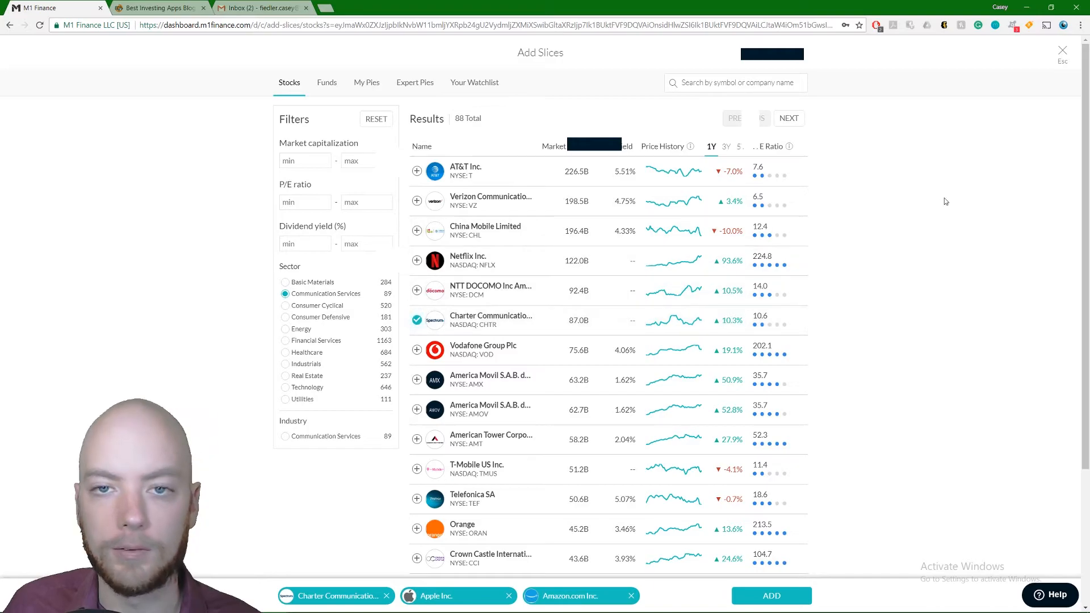
mouse_move(965, 174)
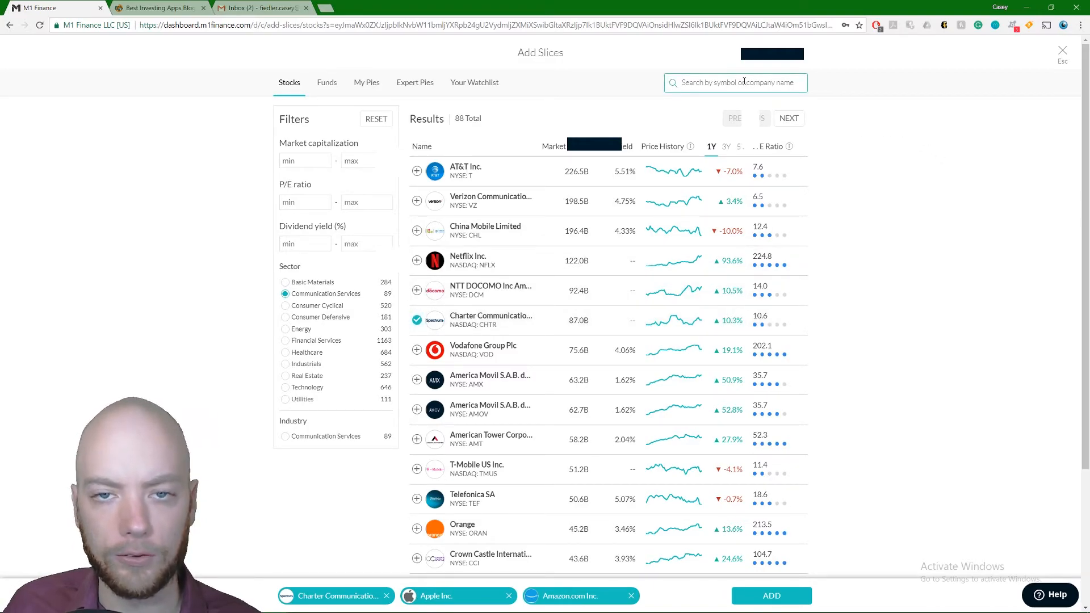
Step: Search 'vix' and add the ProShares Trust VIX Mid-Term Futures fund as a slice
text(vix)
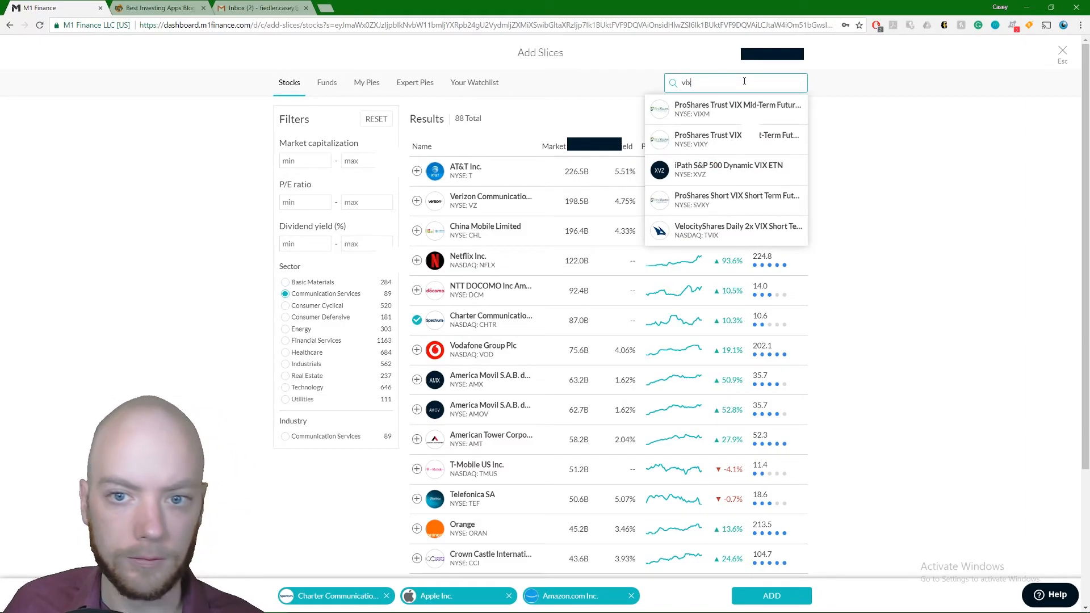
click(325, 82)
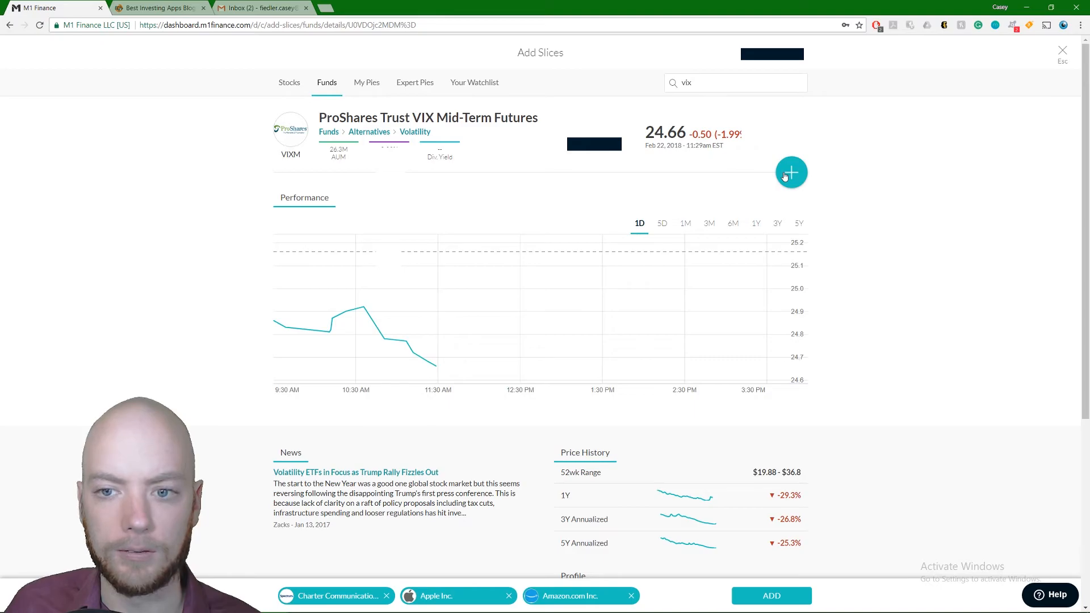
click(790, 173)
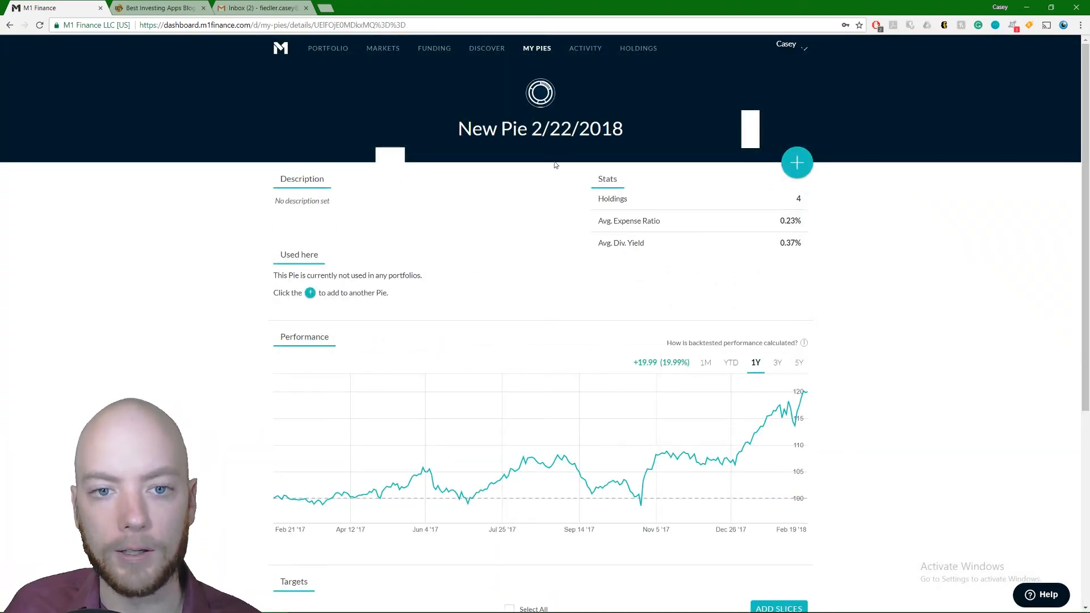
double_click(539, 129)
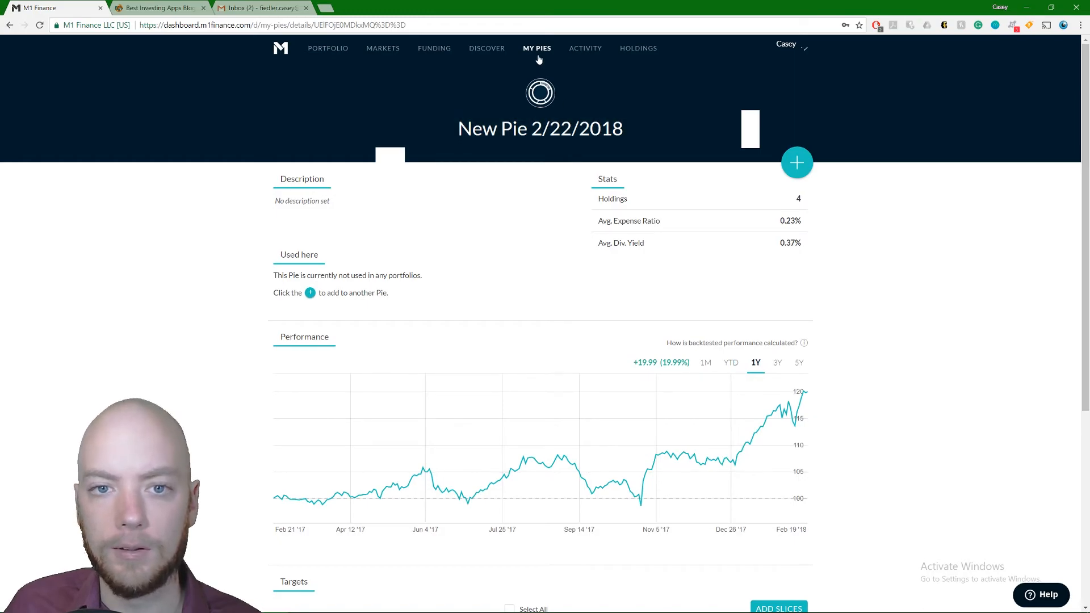
click(536, 47)
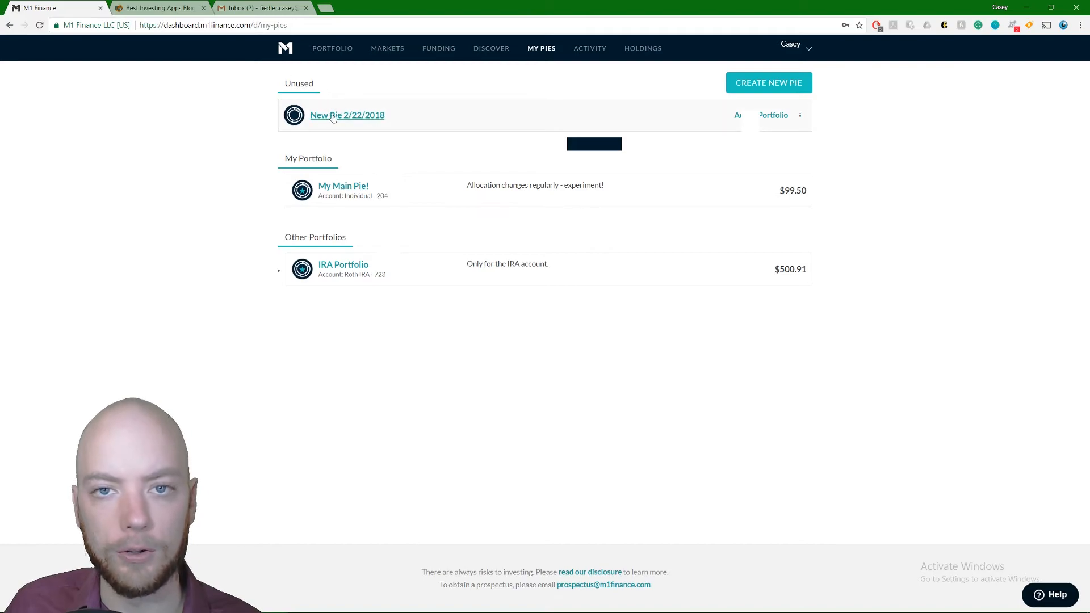
mouse_move(401, 114)
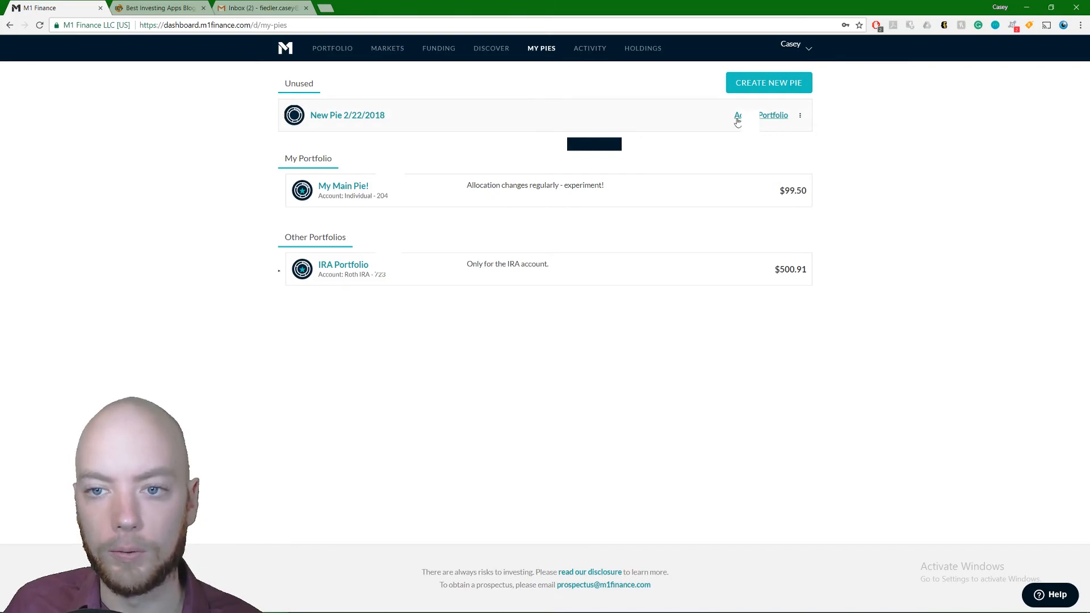
click(347, 115)
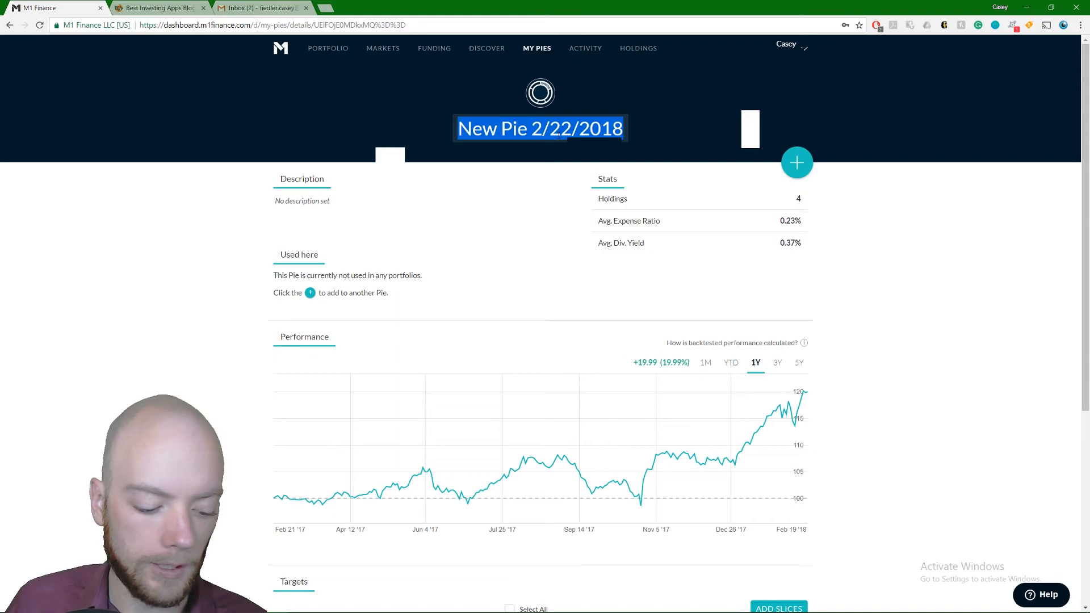
Step: Name the pie 'Test', describe it 'Not being used yet - WIP', and save changes
text(Test)
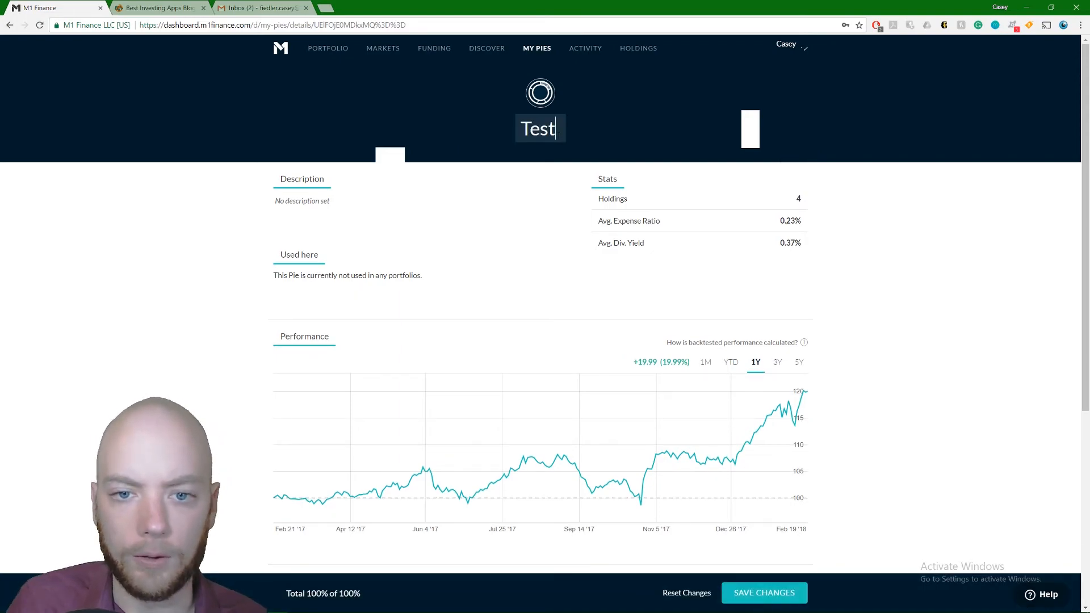
click(322, 205)
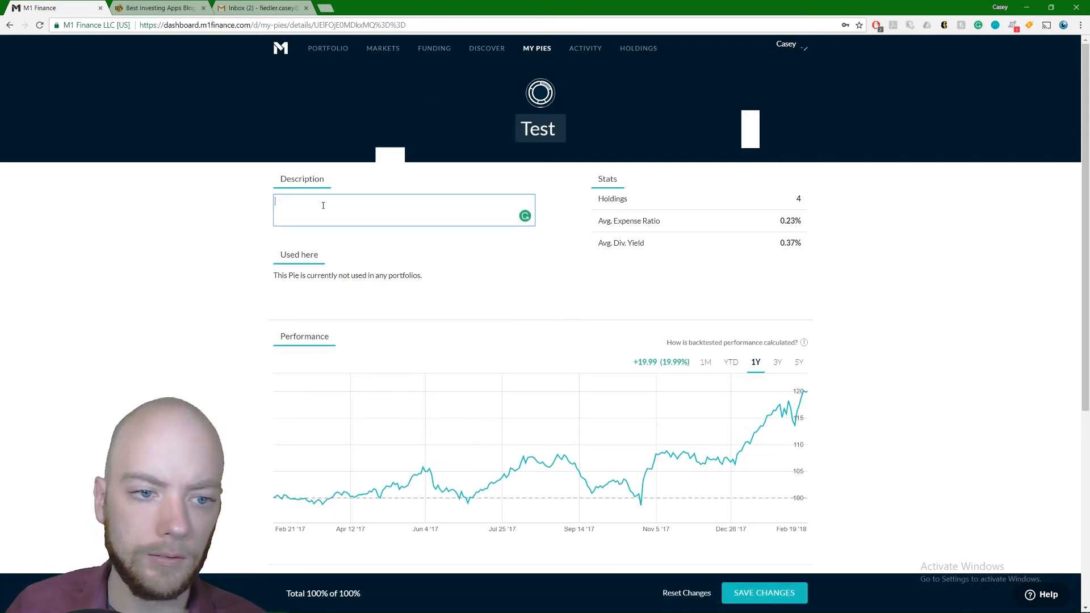
text(Not be)
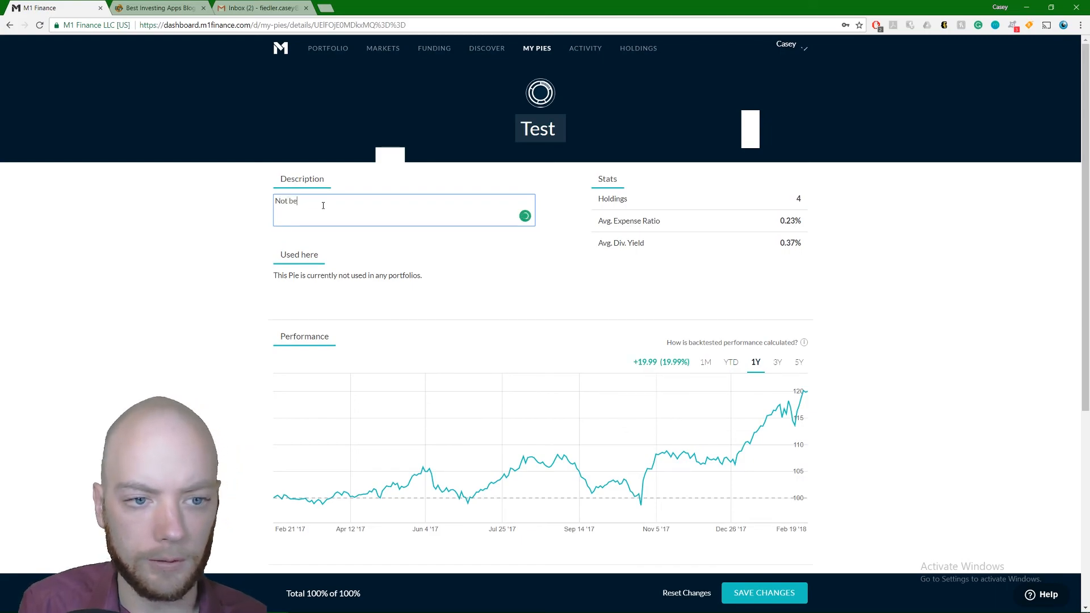
text(ing used yet -)
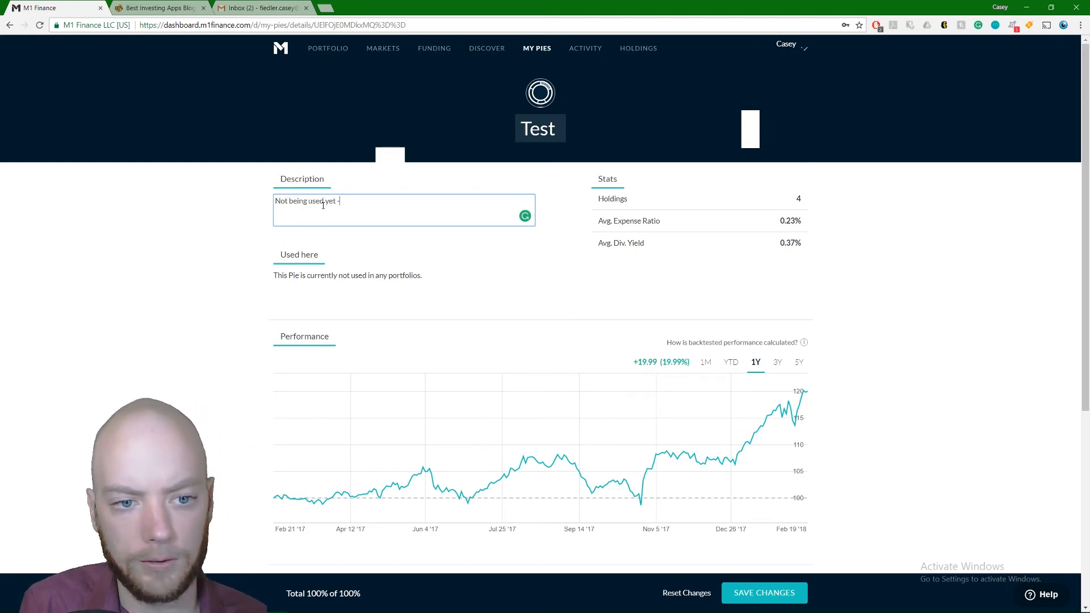
text(WIP)
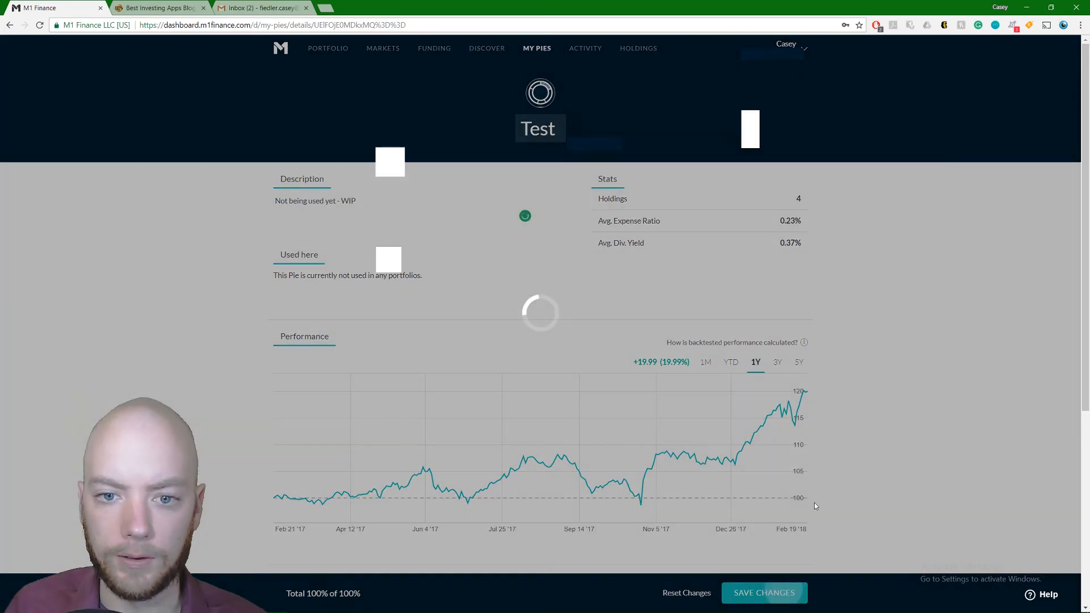
click(763, 593)
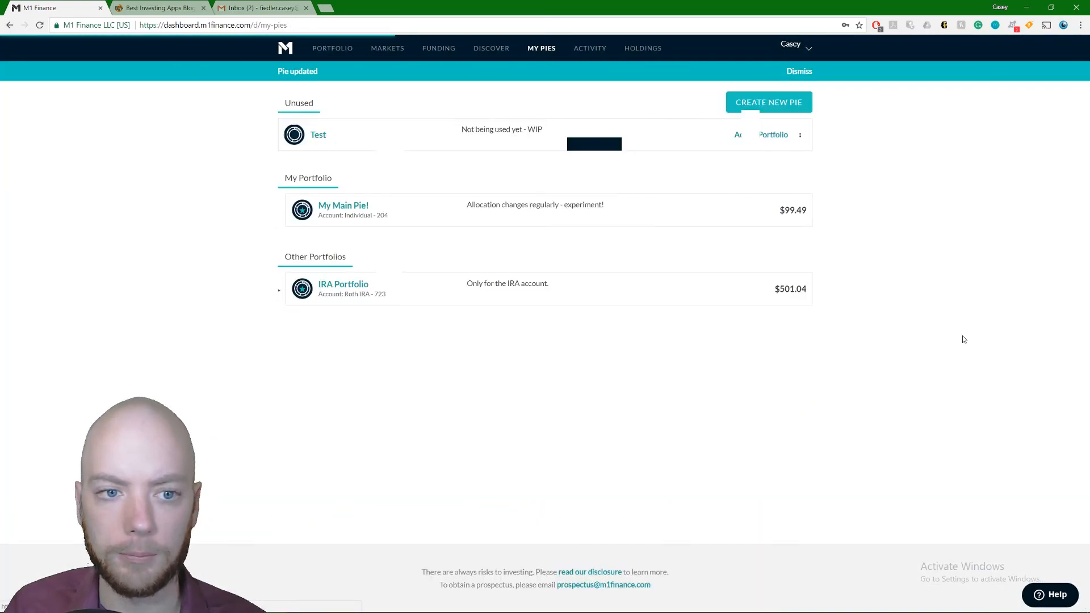
mouse_move(334, 111)
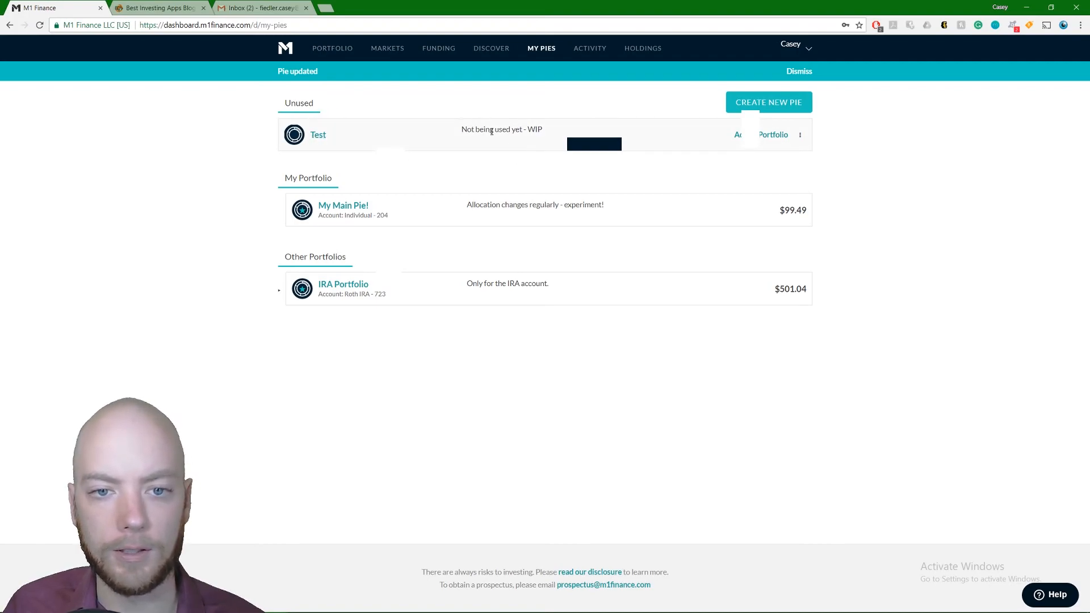
Step: Dismiss the 'Pie updated' banner above the pies list
click(798, 71)
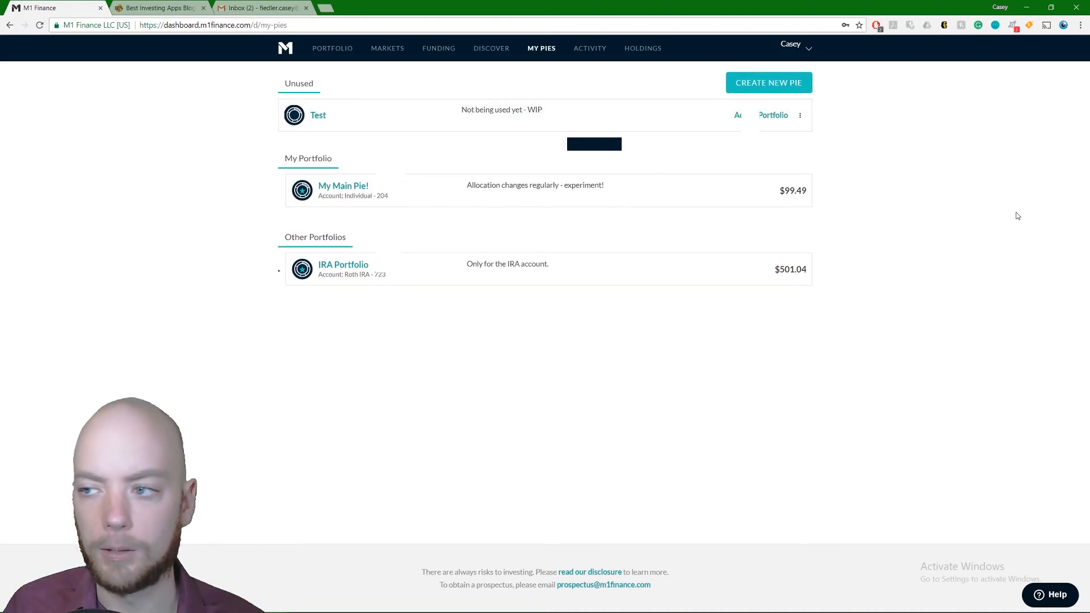